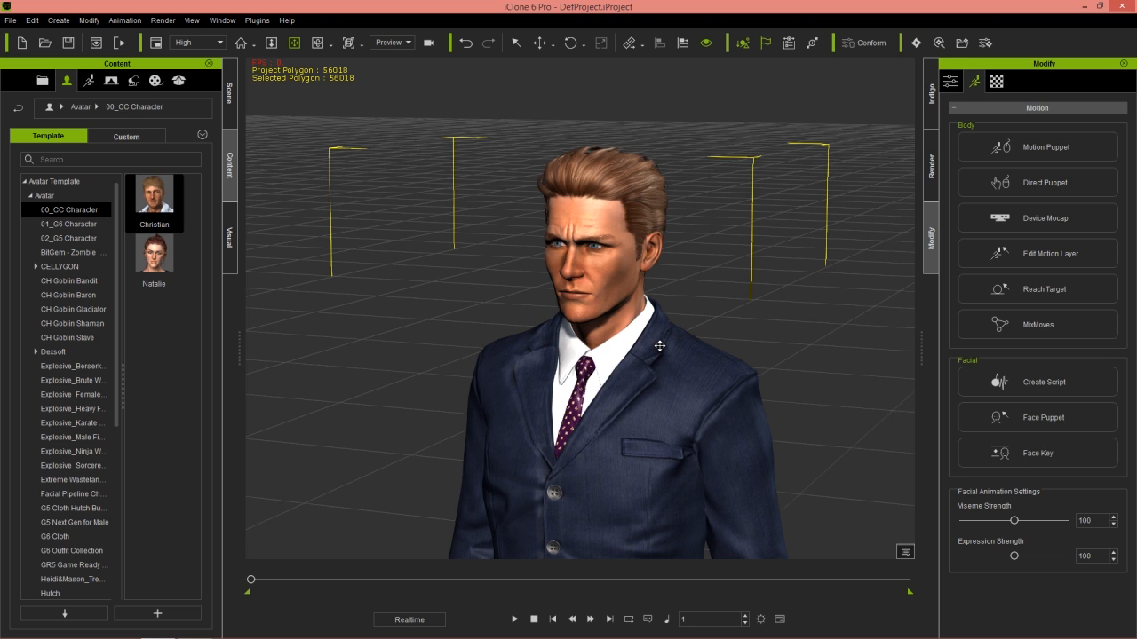
{"action": "mouse_move", "coordinate": [657, 348]}
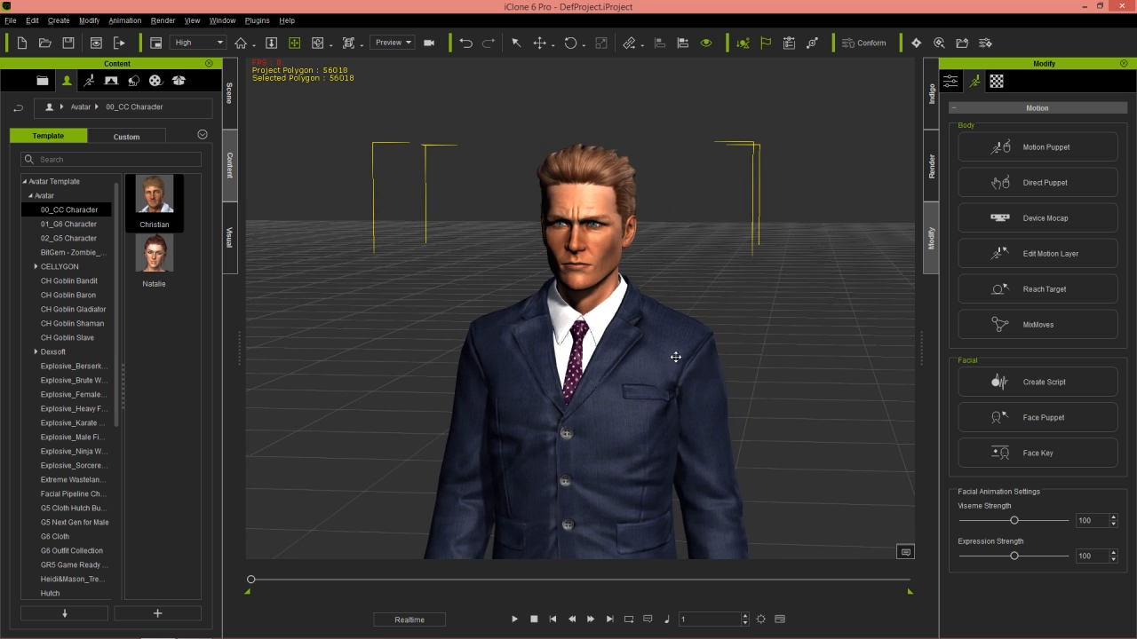
Pull the camera back so the full CC character is visible head to feet.
{"action": "left_click_drag", "start_coordinate": [674, 357], "coordinate": [582, 407]}
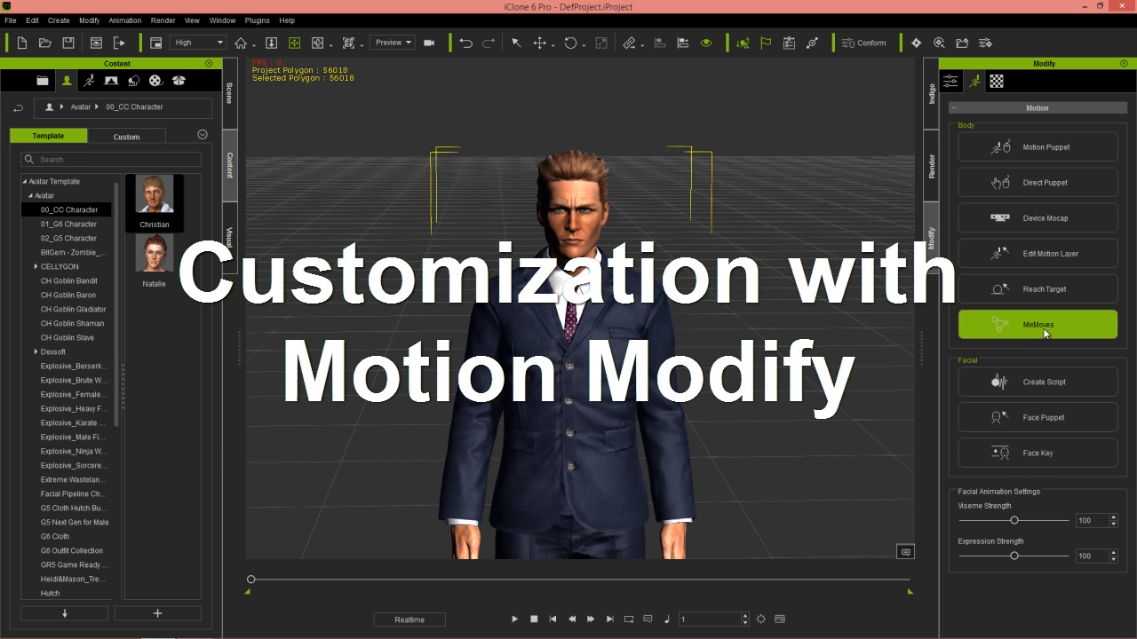
Apply StandTKI standing talk clips from the MixMoves Idle_Talk category to the character.
{"action": "left_click", "coordinate": [1038, 324]}
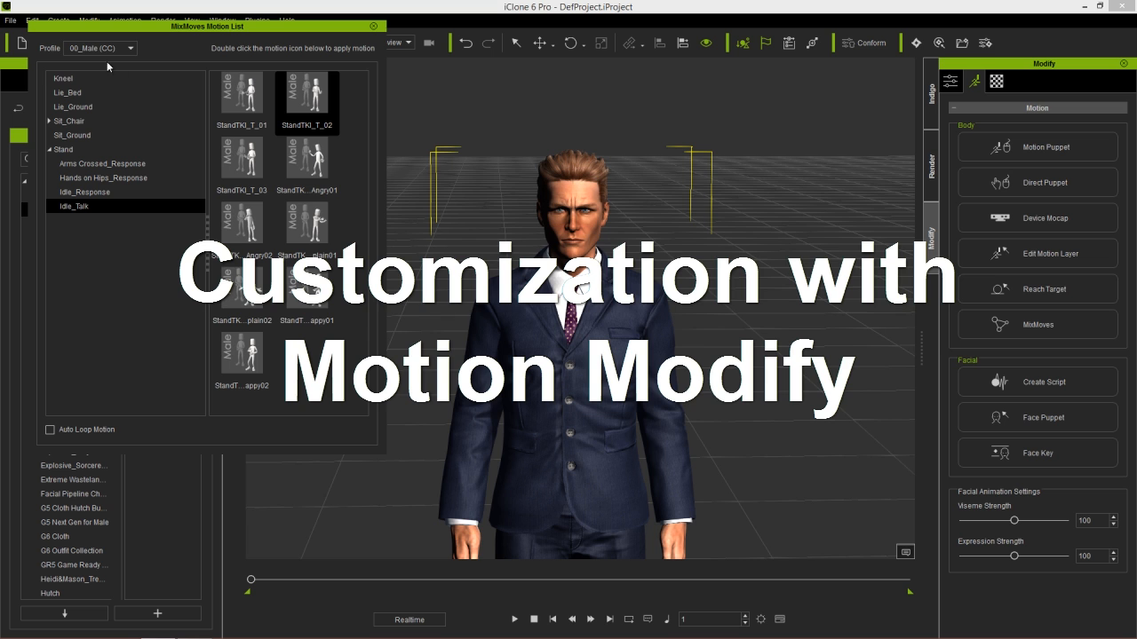
{"action": "mouse_move", "coordinate": [86, 192]}
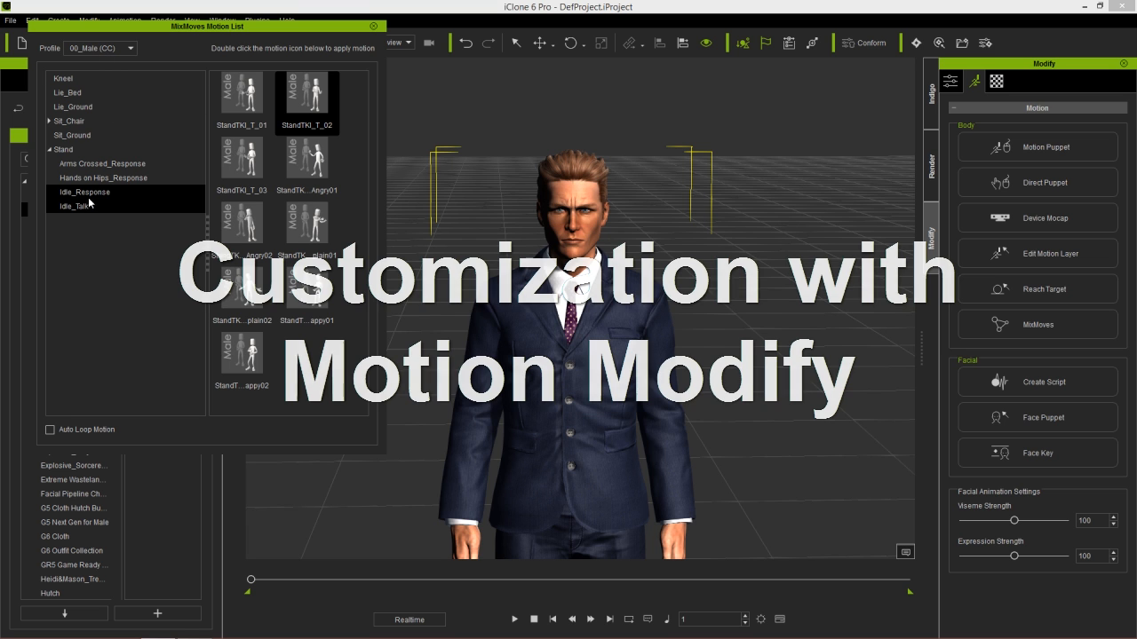
{"action": "left_click", "coordinate": [80, 206]}
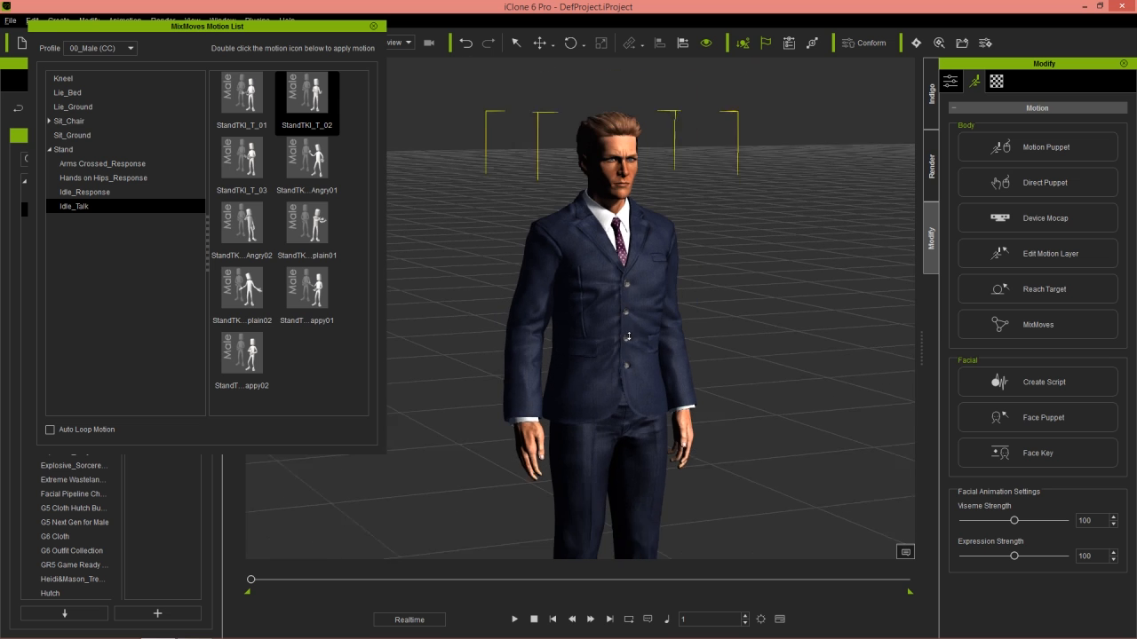
{"action": "double_click", "coordinate": [241, 93]}
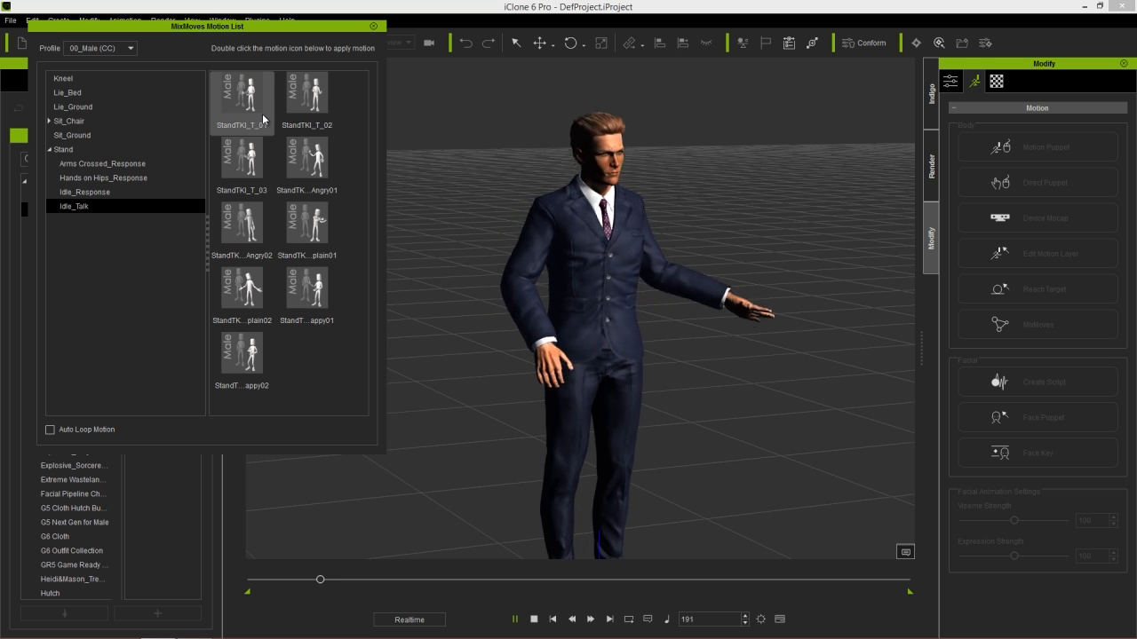
{"action": "double_click", "coordinate": [305, 93]}
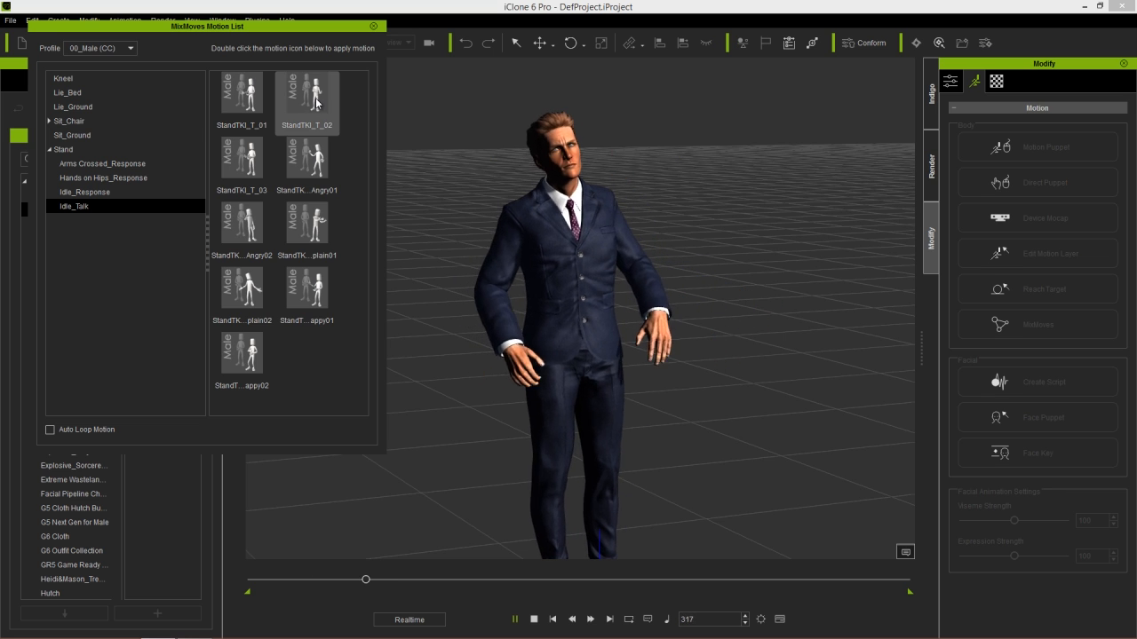
{"action": "double_click", "coordinate": [305, 92]}
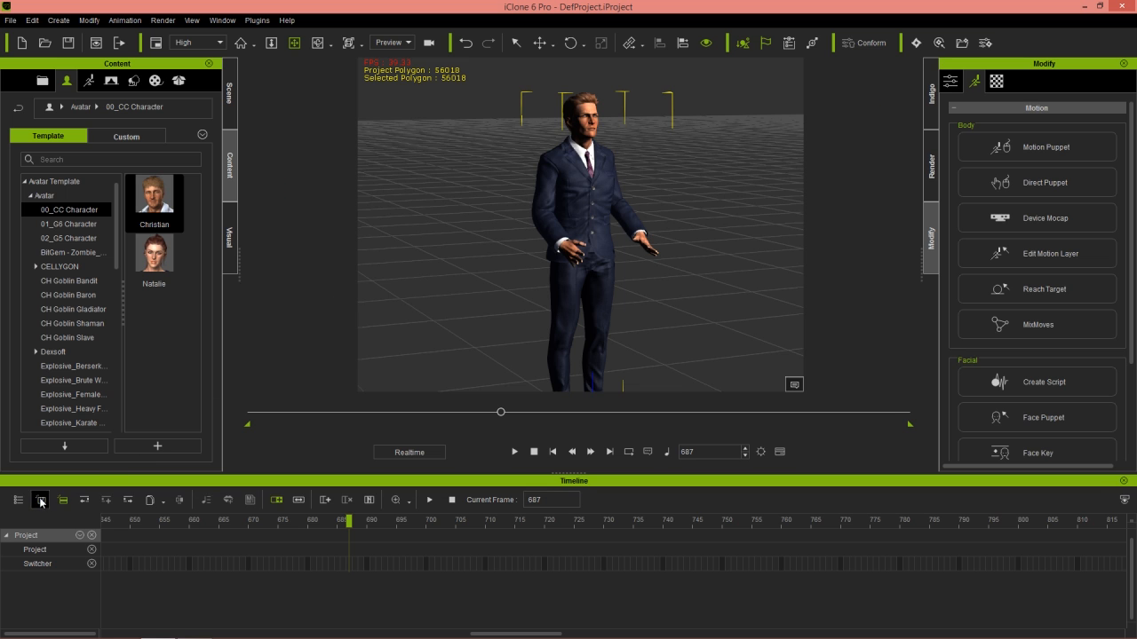
Expand the CC_Standard character in the timeline to reveal its Motion track.
{"action": "left_click", "coordinate": [41, 499]}
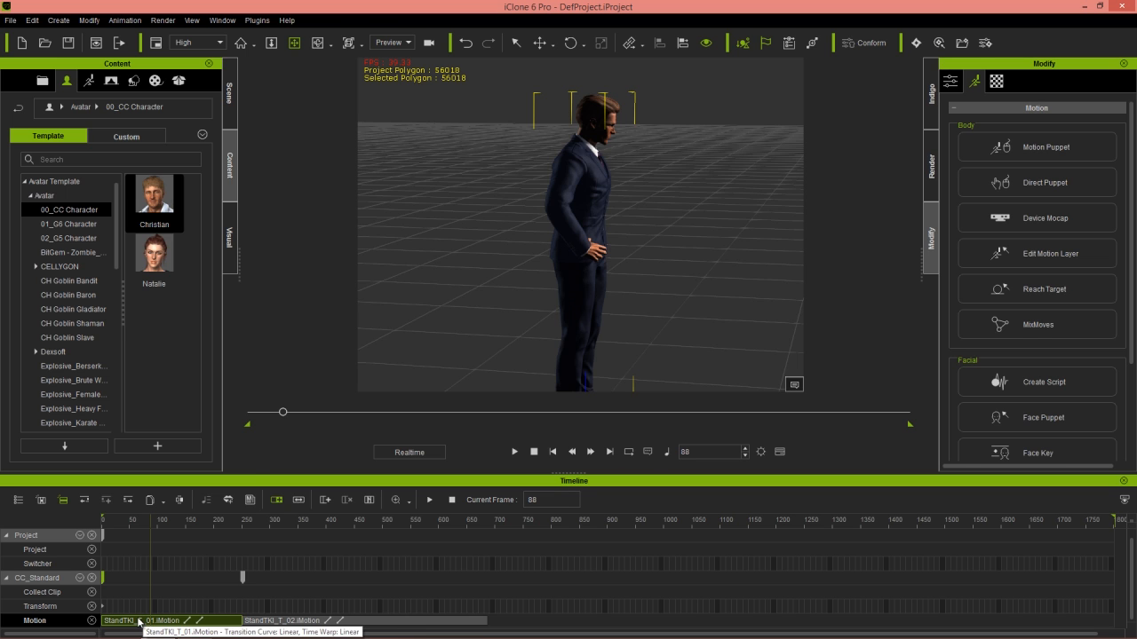
Modify the first talk clip with preview on, pushing the Slouch and Lean Forward sliders right.
{"action": "right_click", "coordinate": [169, 619]}
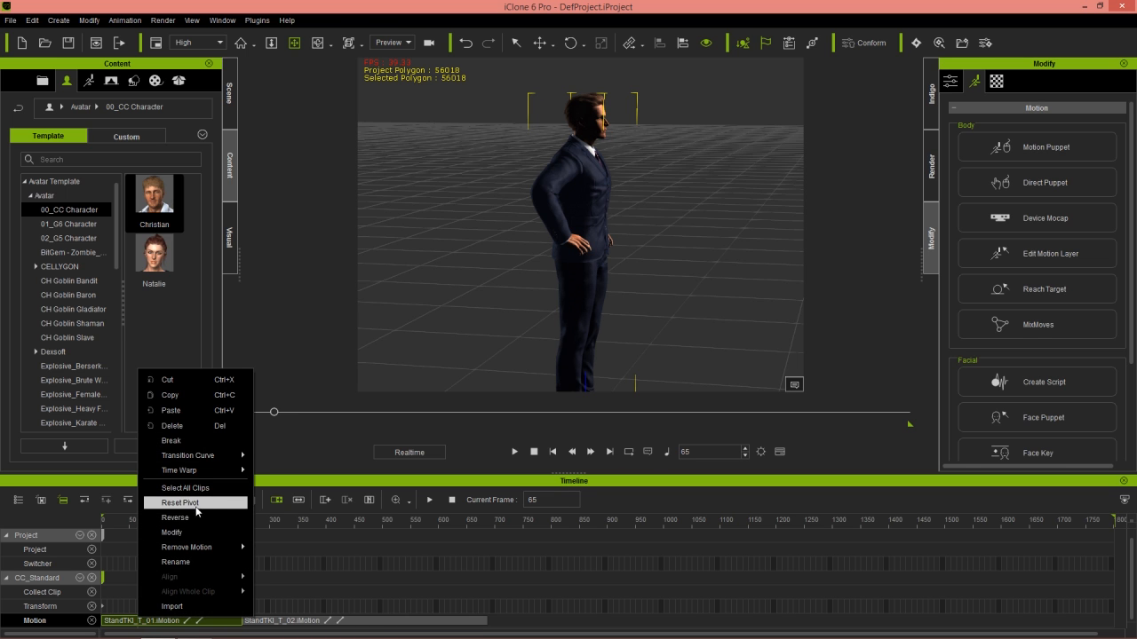
{"action": "left_click", "coordinate": [171, 533]}
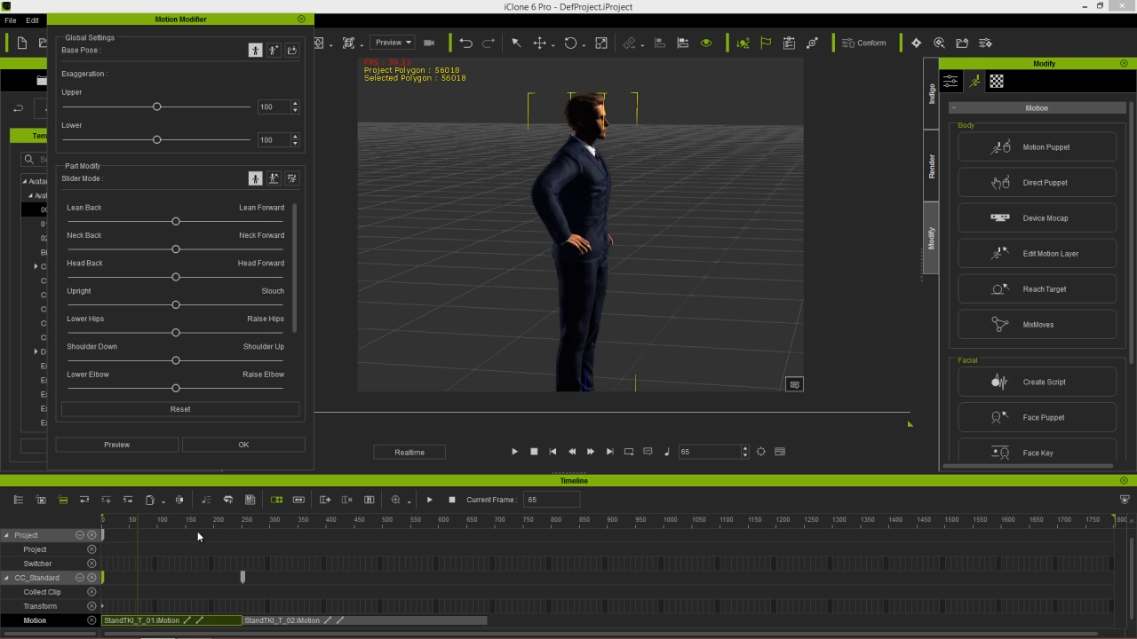
{"action": "left_click_drag", "start_coordinate": [181, 17], "coordinate": [176, 28]}
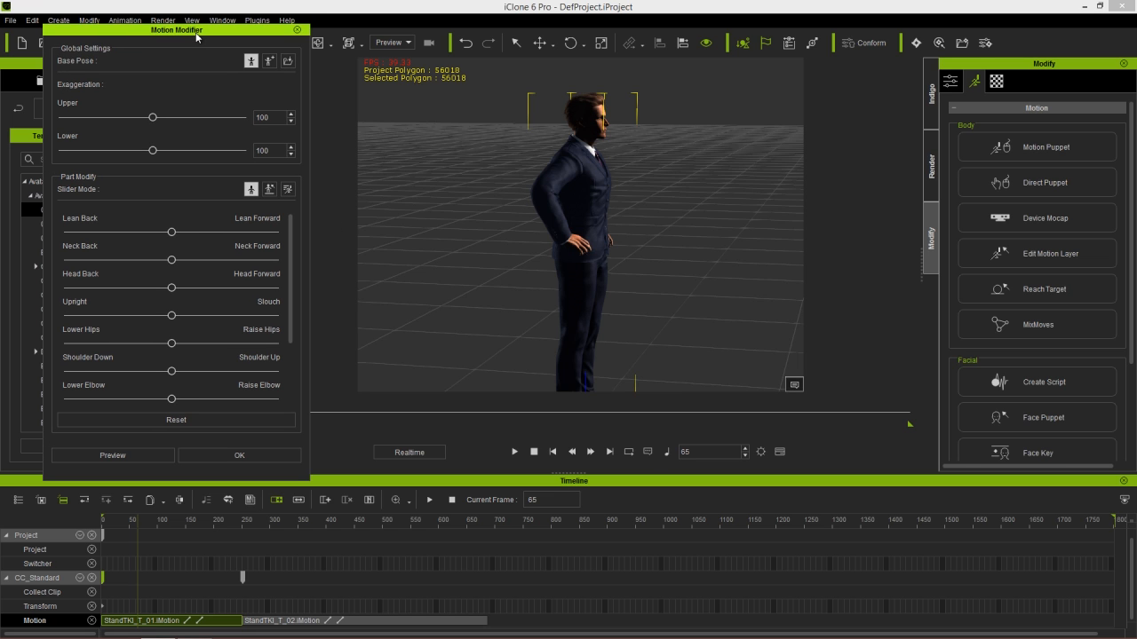
{"action": "mouse_move", "coordinate": [311, 387]}
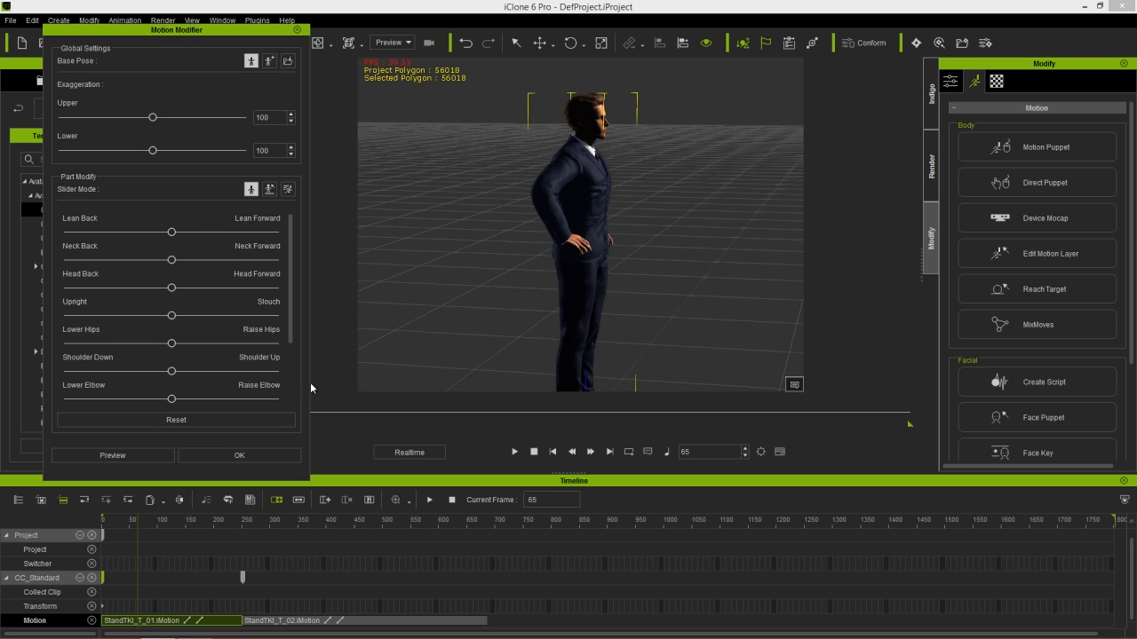
{"action": "mouse_move", "coordinate": [113, 454]}
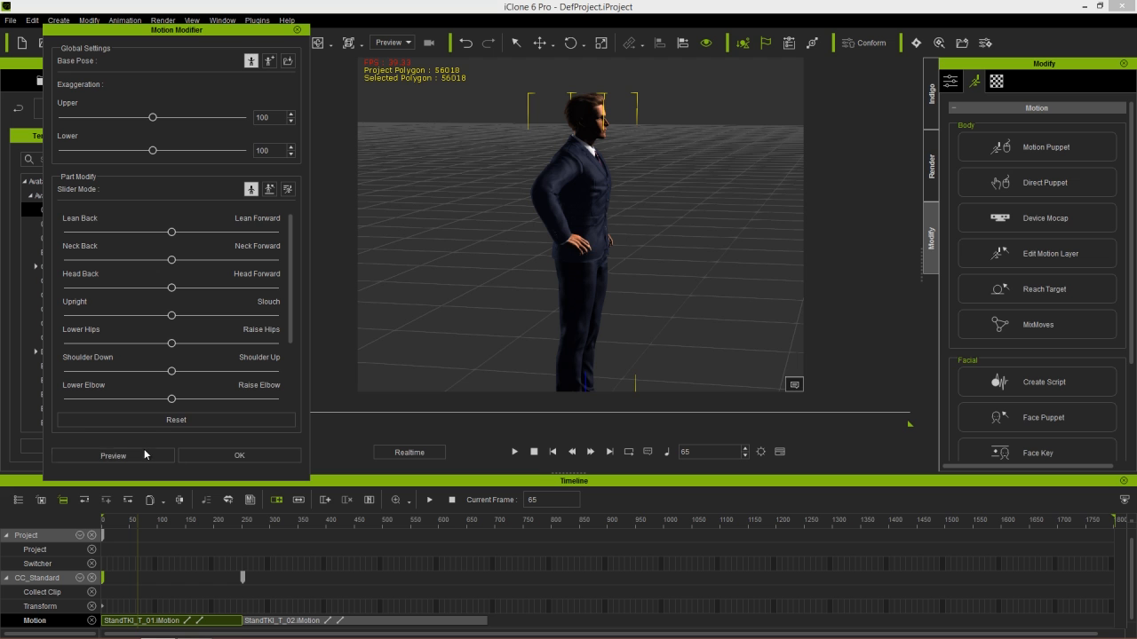
{"action": "left_click", "coordinate": [114, 454]}
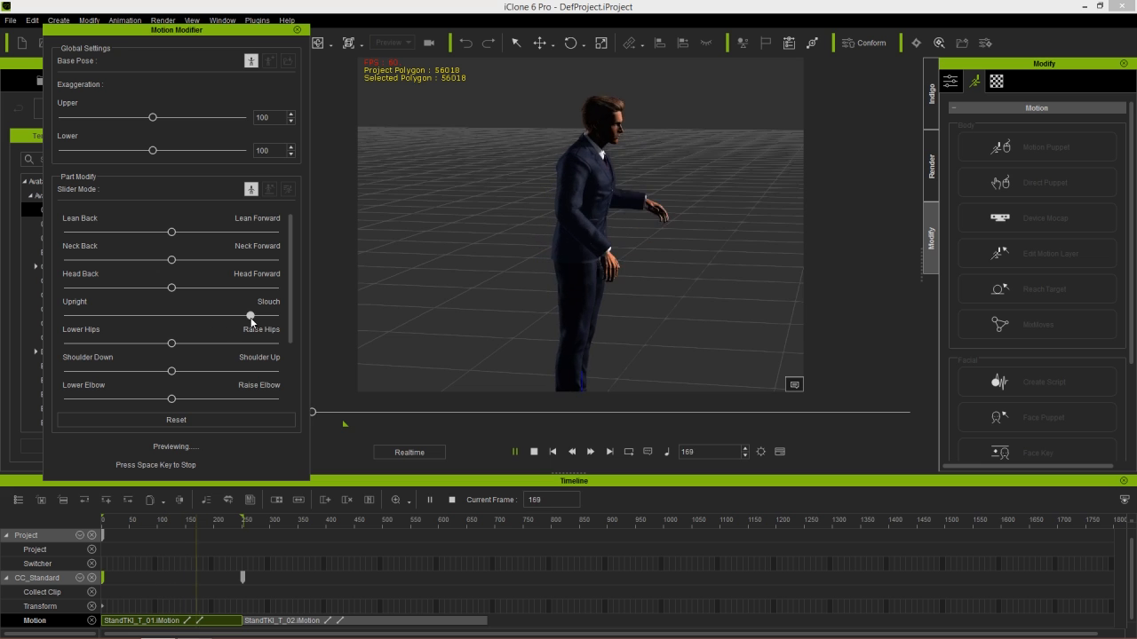
{"action": "left_click_drag", "start_coordinate": [252, 316], "coordinate": [276, 317]}
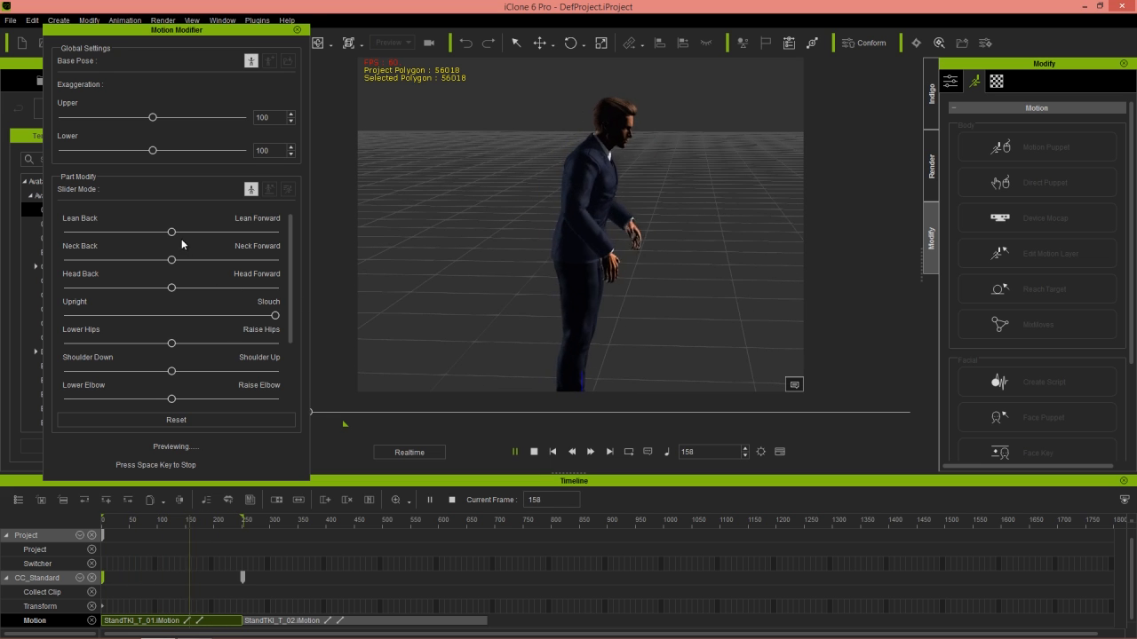
{"action": "left_click_drag", "start_coordinate": [170, 231], "coordinate": [206, 231]}
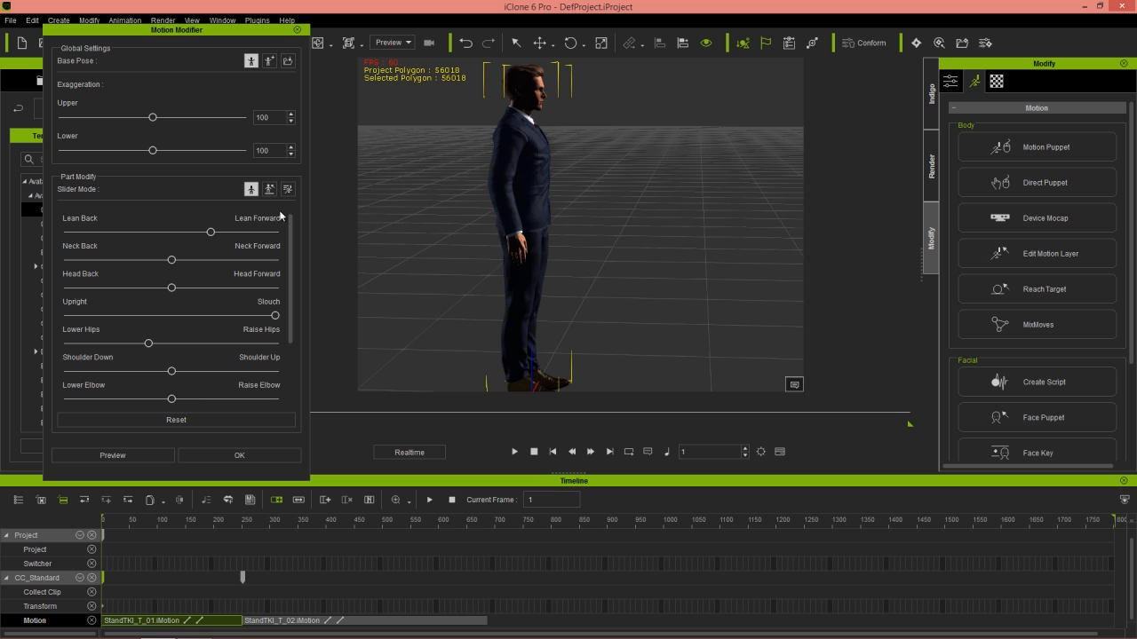
{"action": "mouse_move", "coordinate": [238, 454]}
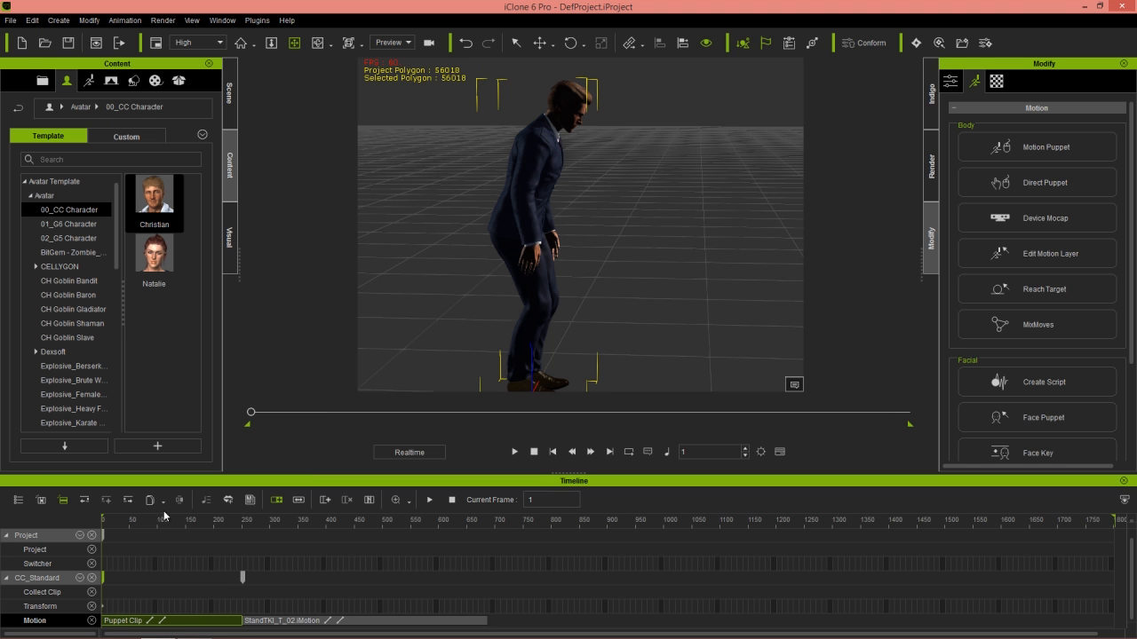
{"action": "mouse_move", "coordinate": [130, 526]}
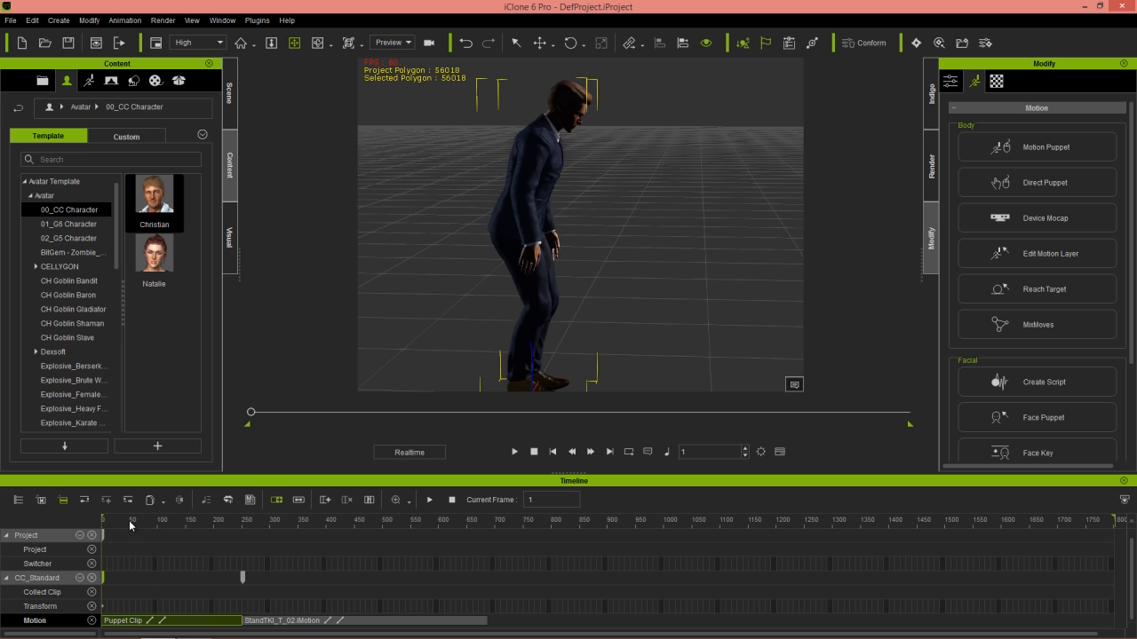
Play back the adjusted talk clips, then remove the existing motion clips and rewind to frame 1.
{"action": "left_click", "coordinate": [514, 451]}
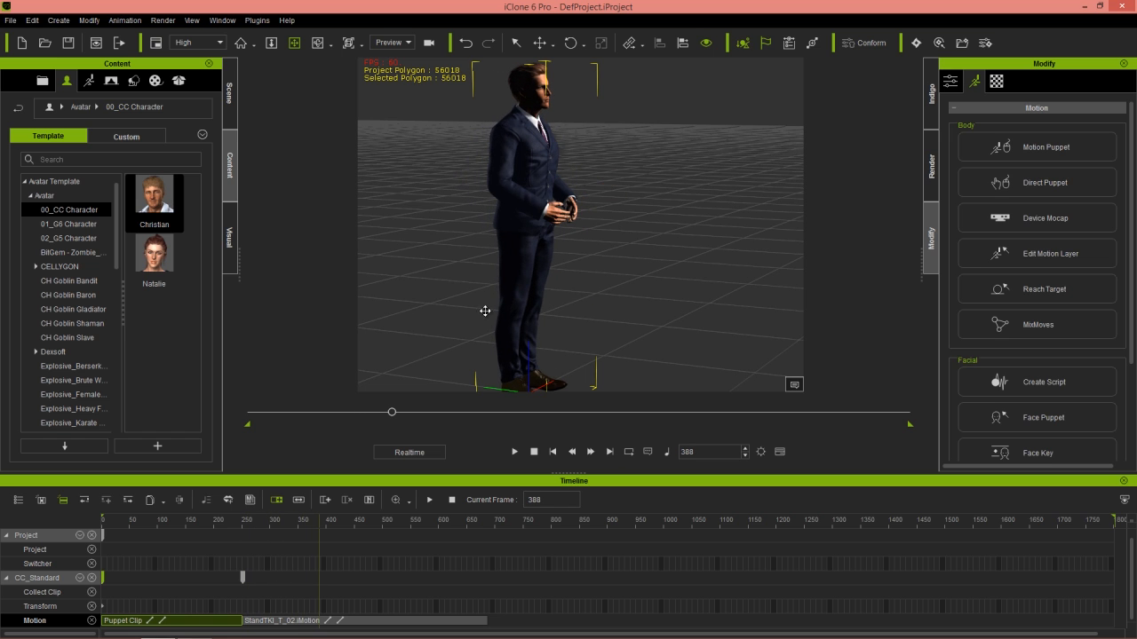
{"action": "mouse_move", "coordinate": [253, 604]}
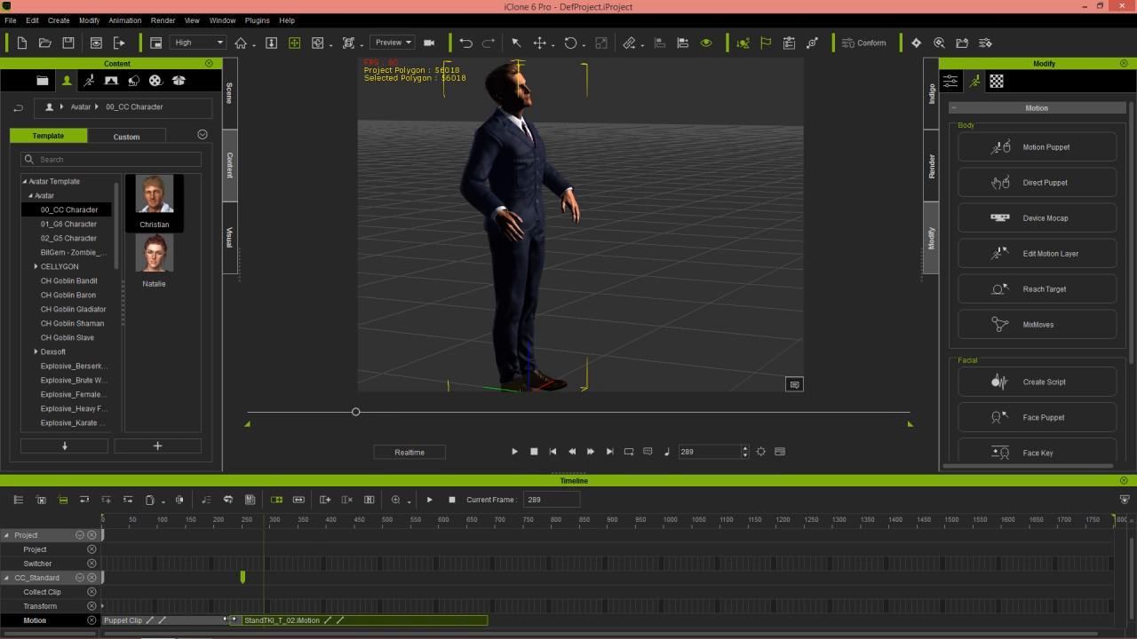
{"action": "mouse_move", "coordinate": [209, 529]}
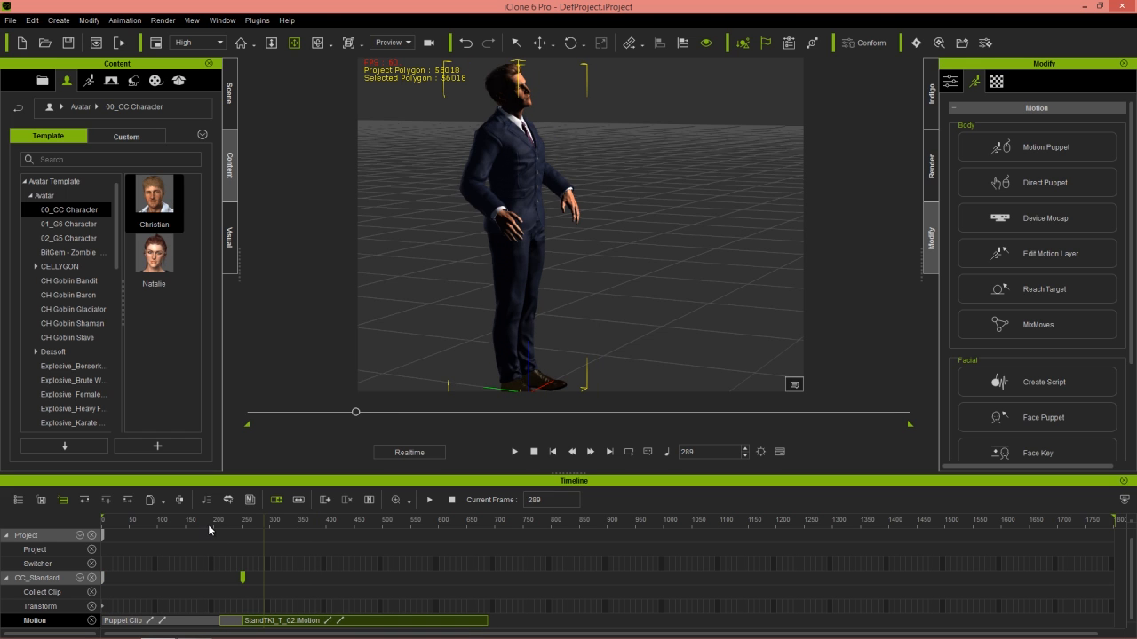
{"action": "left_click", "coordinate": [513, 452]}
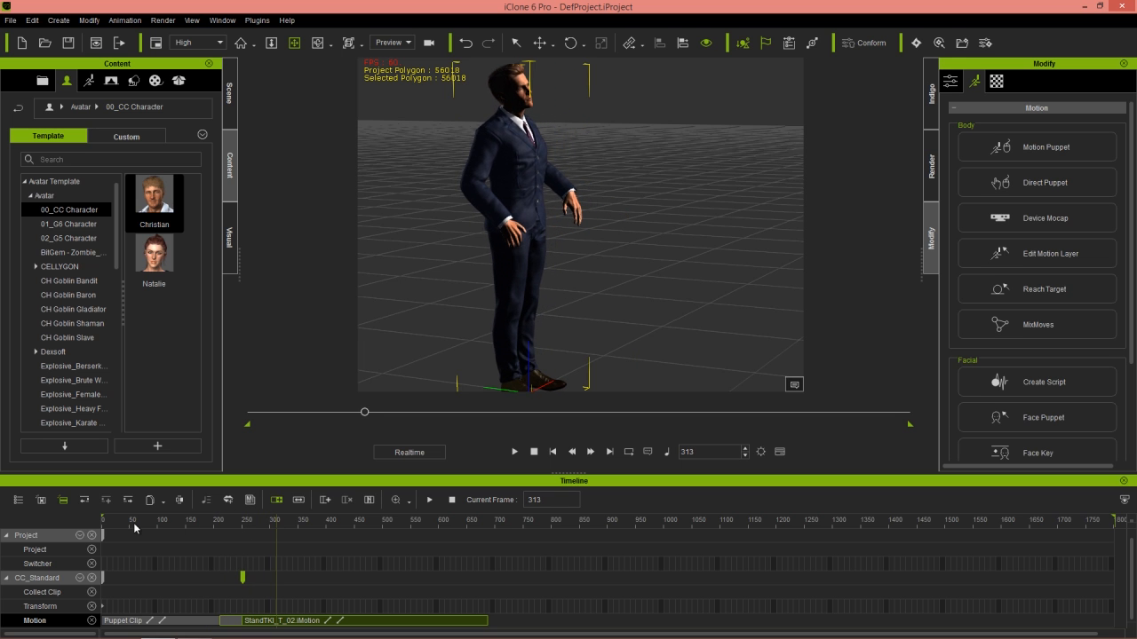
{"action": "left_click", "coordinate": [514, 453]}
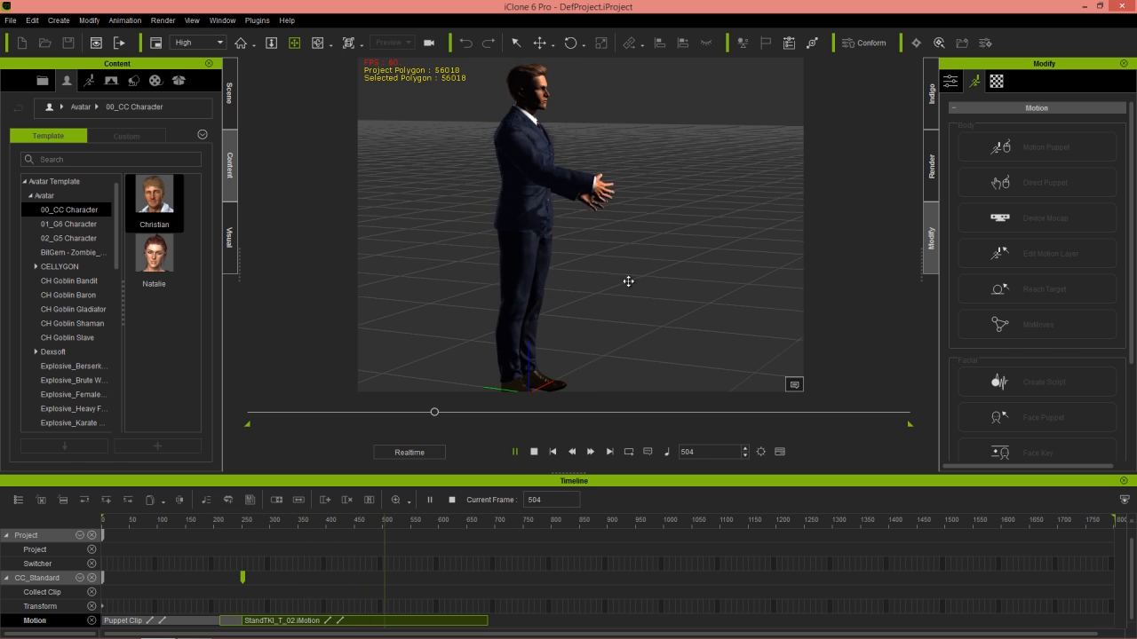
{"action": "left_click", "coordinate": [532, 453]}
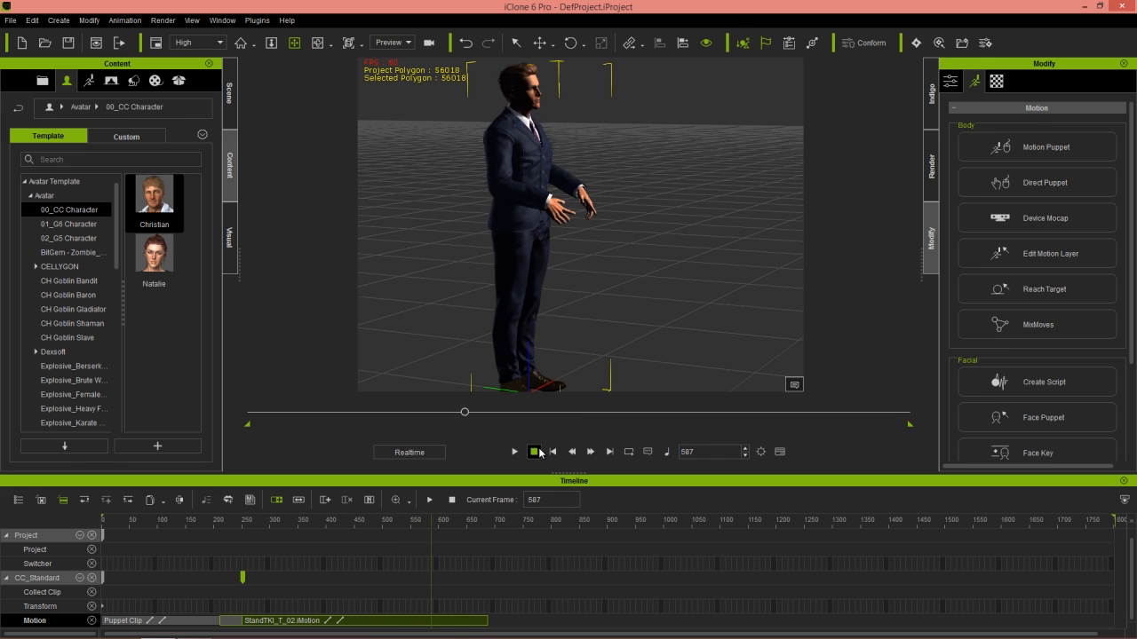
{"action": "left_click", "coordinate": [532, 451]}
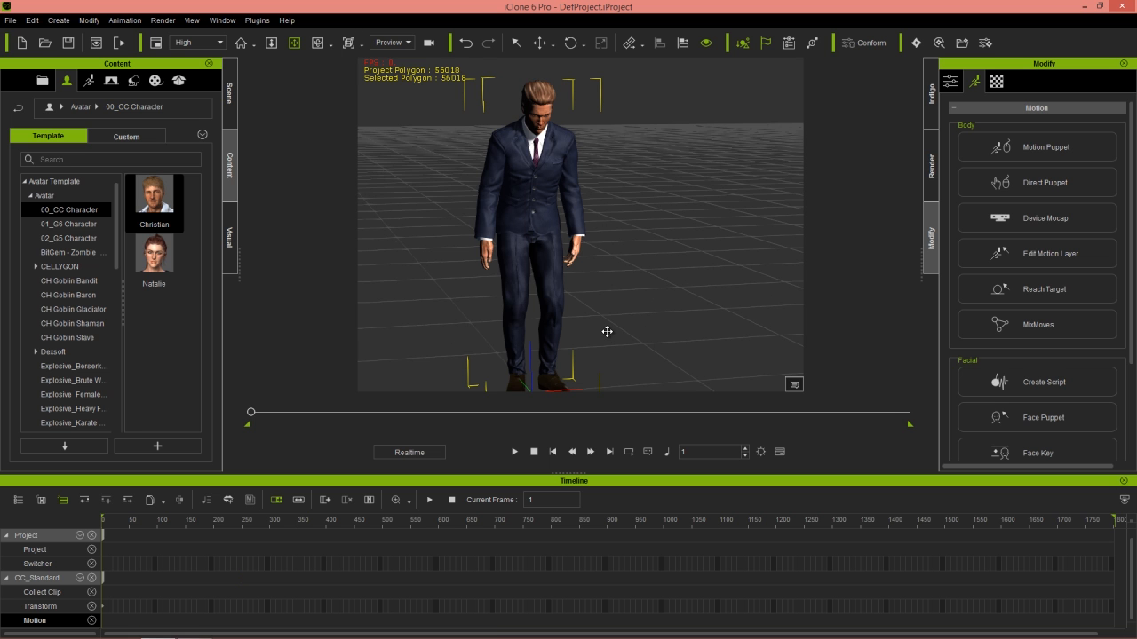
{"action": "mouse_move", "coordinate": [458, 371]}
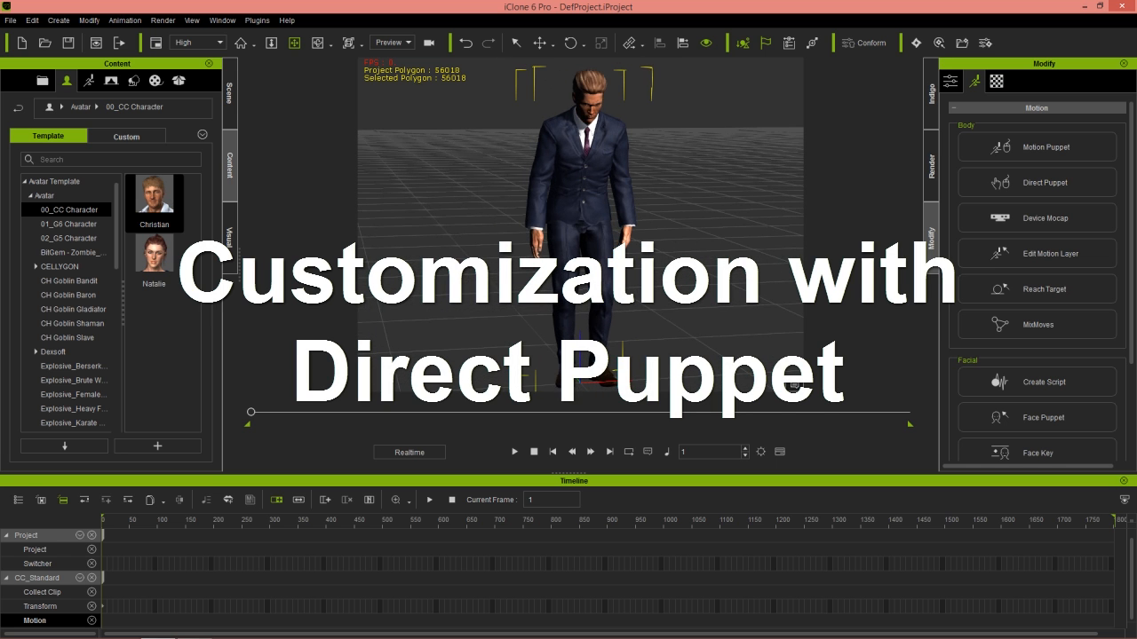
Browse to the Sit_Talk motions under MixMoves Sit_Chair.
{"action": "left_click", "coordinate": [1037, 323]}
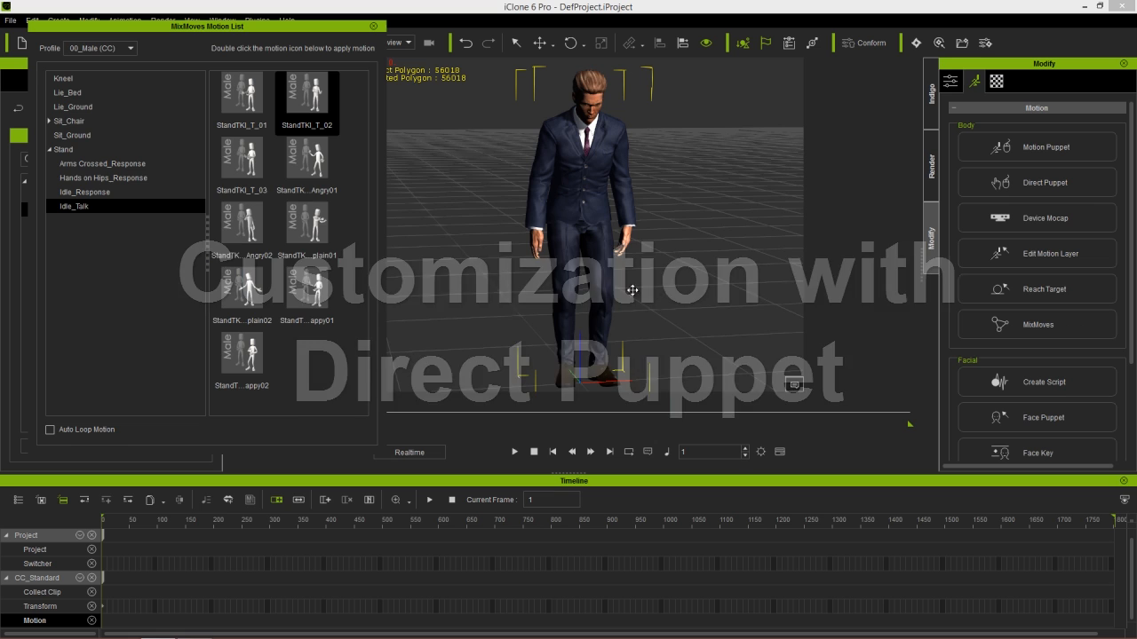
{"action": "left_click", "coordinate": [85, 121]}
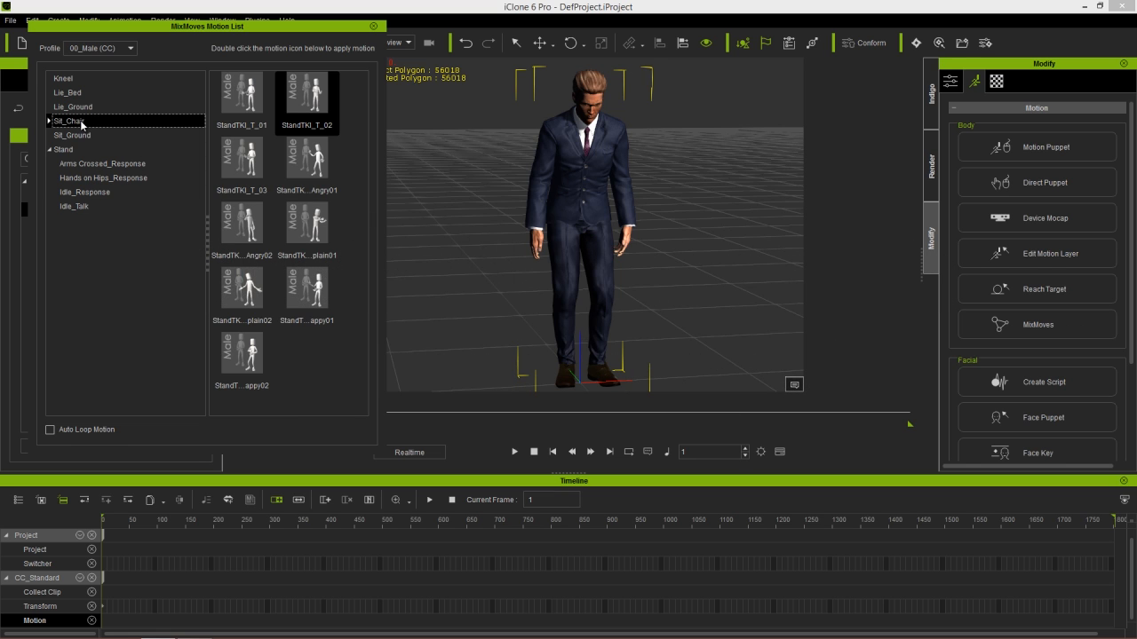
{"action": "left_click", "coordinate": [69, 121]}
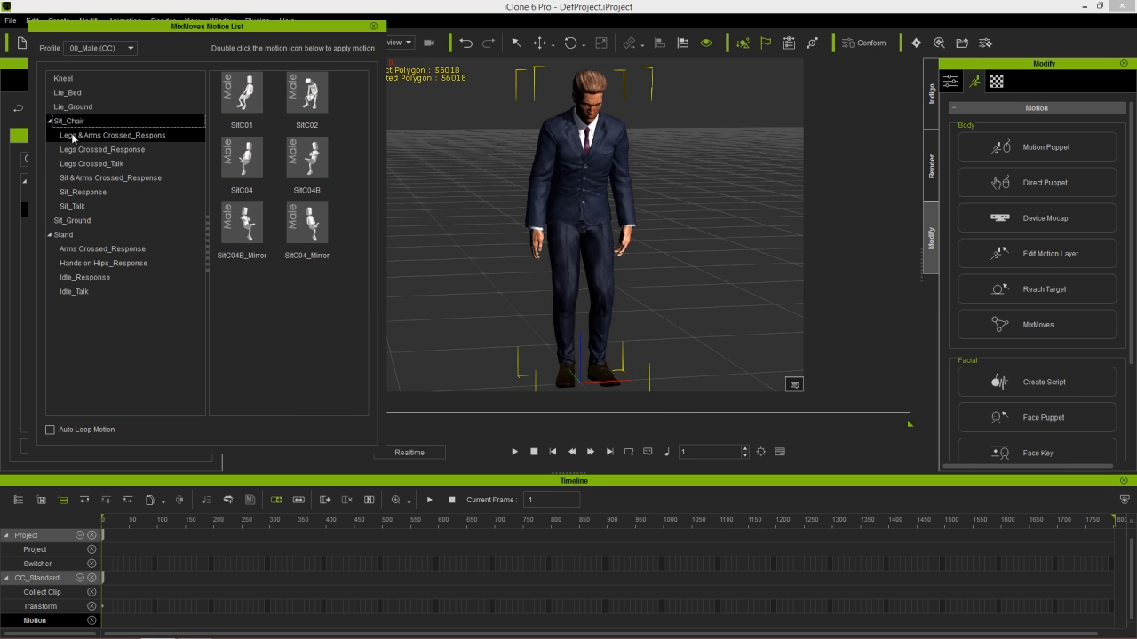
{"action": "left_click", "coordinate": [71, 206]}
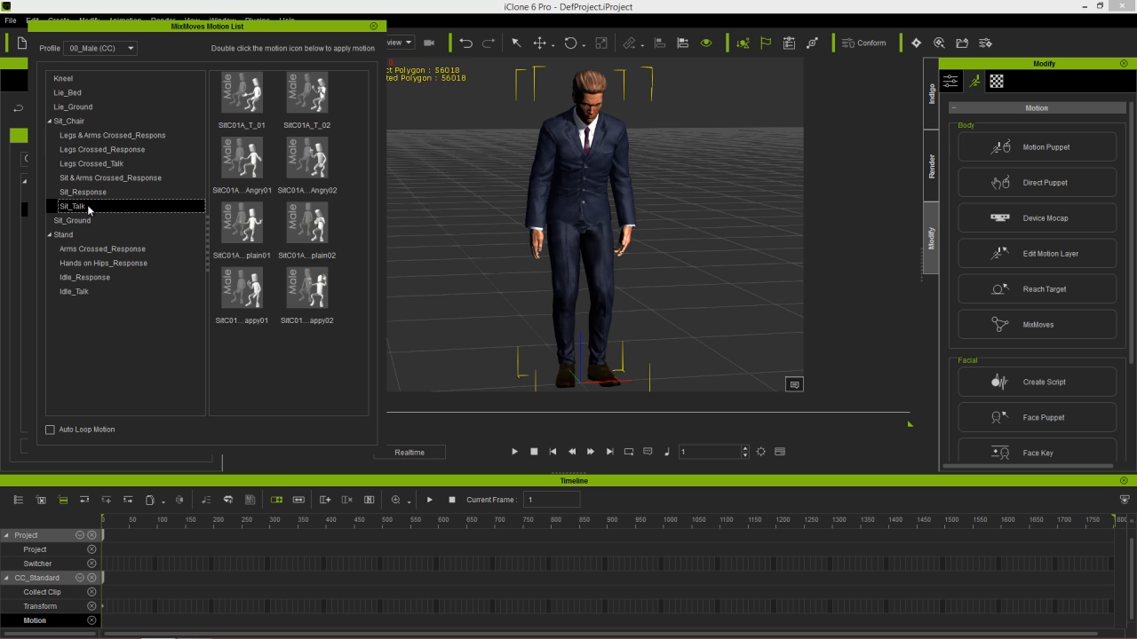
{"action": "mouse_move", "coordinate": [305, 167]}
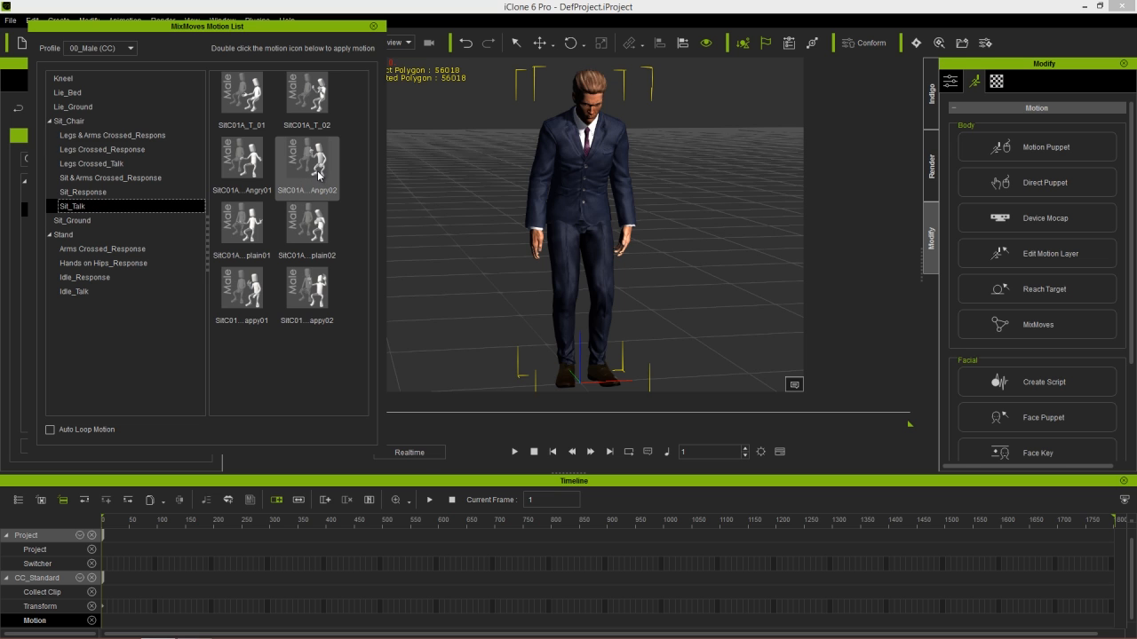
Apply SitC01A_T_Angry02 to the character, preview it, and close the motion list.
{"action": "left_click", "coordinate": [515, 453]}
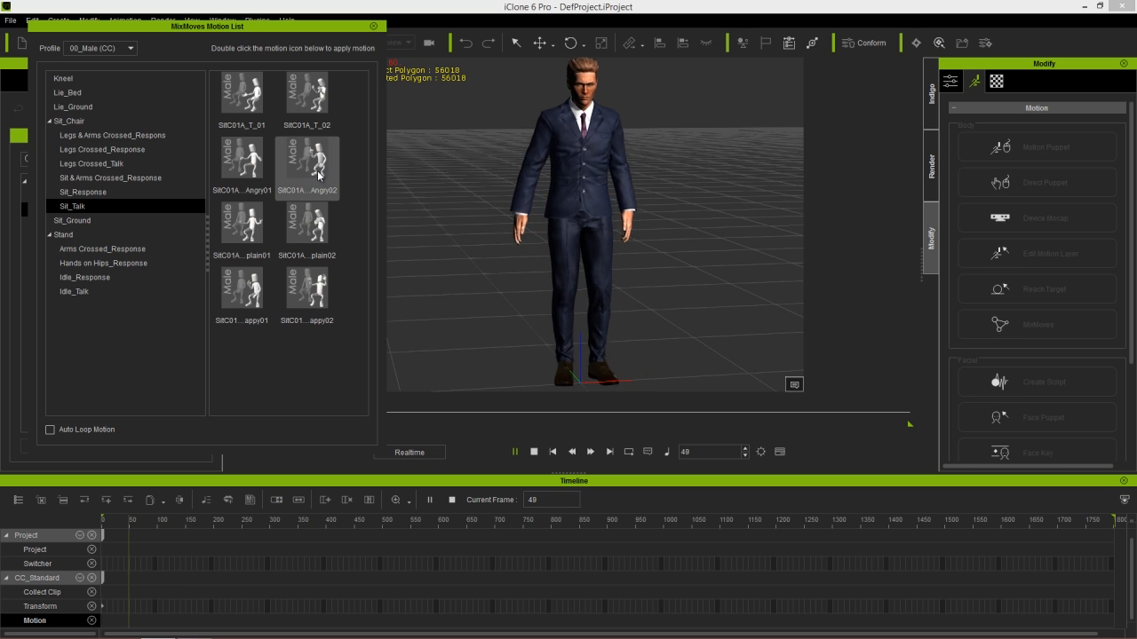
{"action": "double_click", "coordinate": [305, 167]}
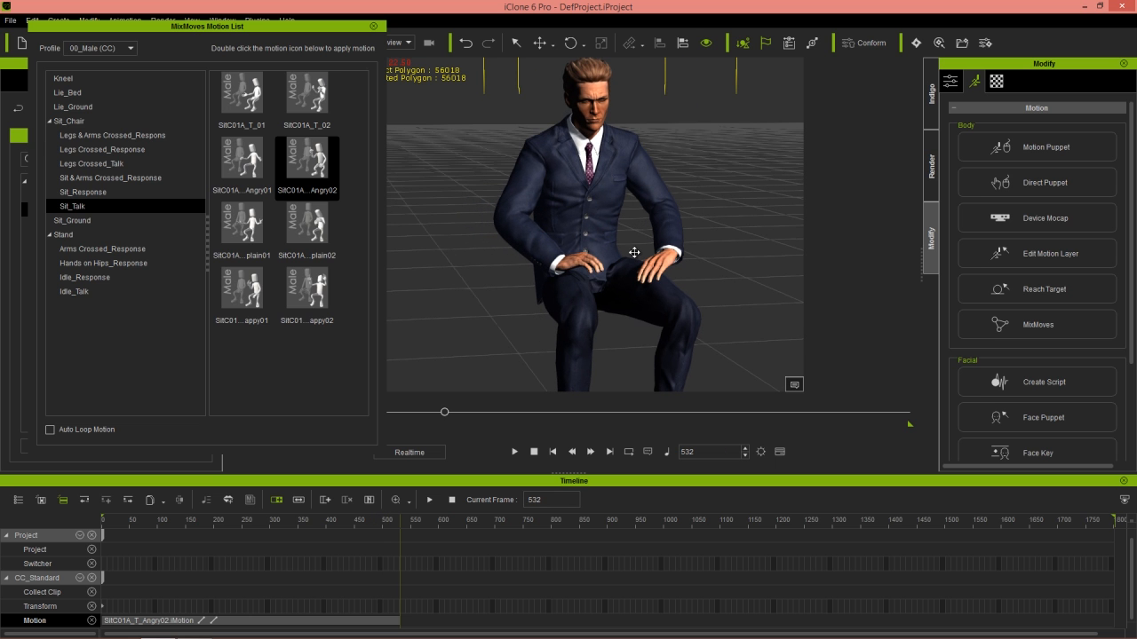
{"action": "left_click", "coordinate": [169, 519]}
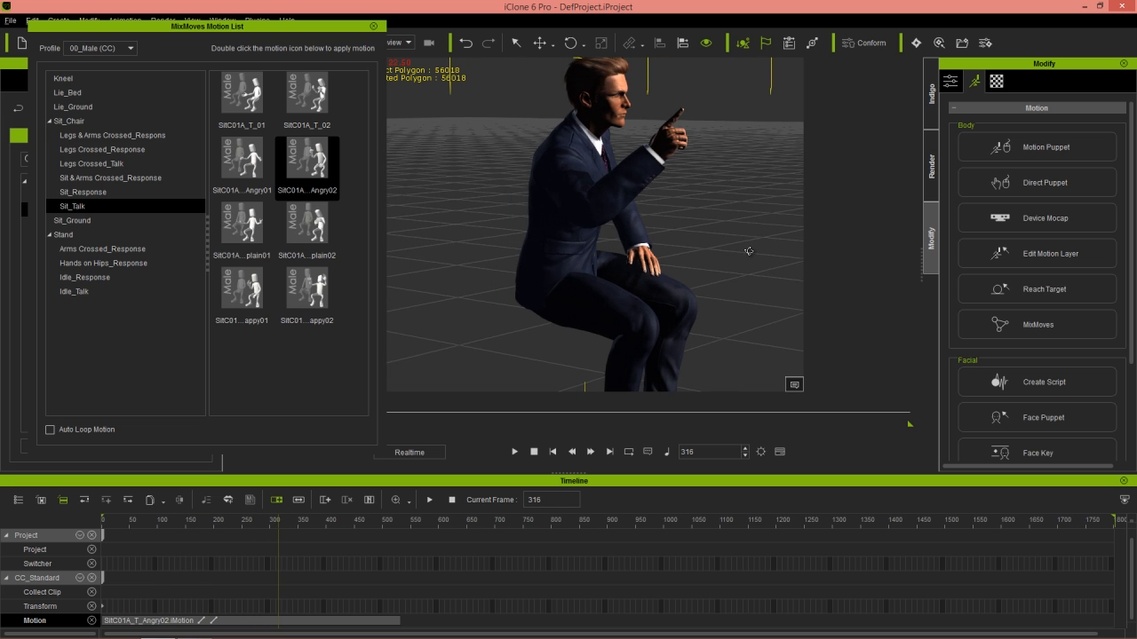
{"action": "mouse_move", "coordinate": [634, 123]}
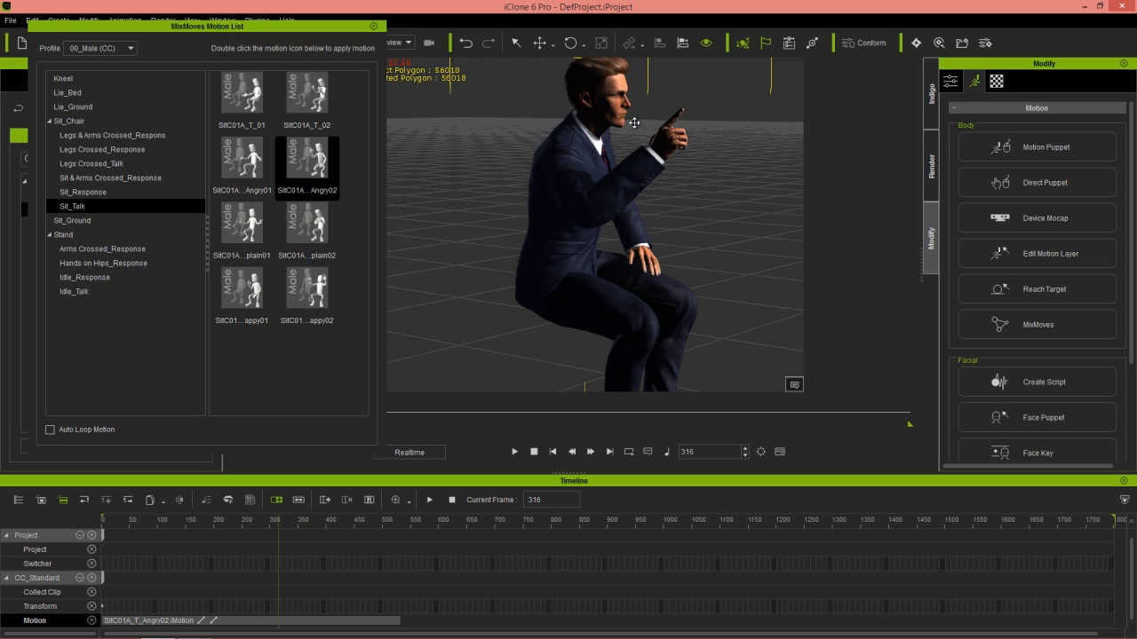
{"action": "mouse_move", "coordinate": [282, 526]}
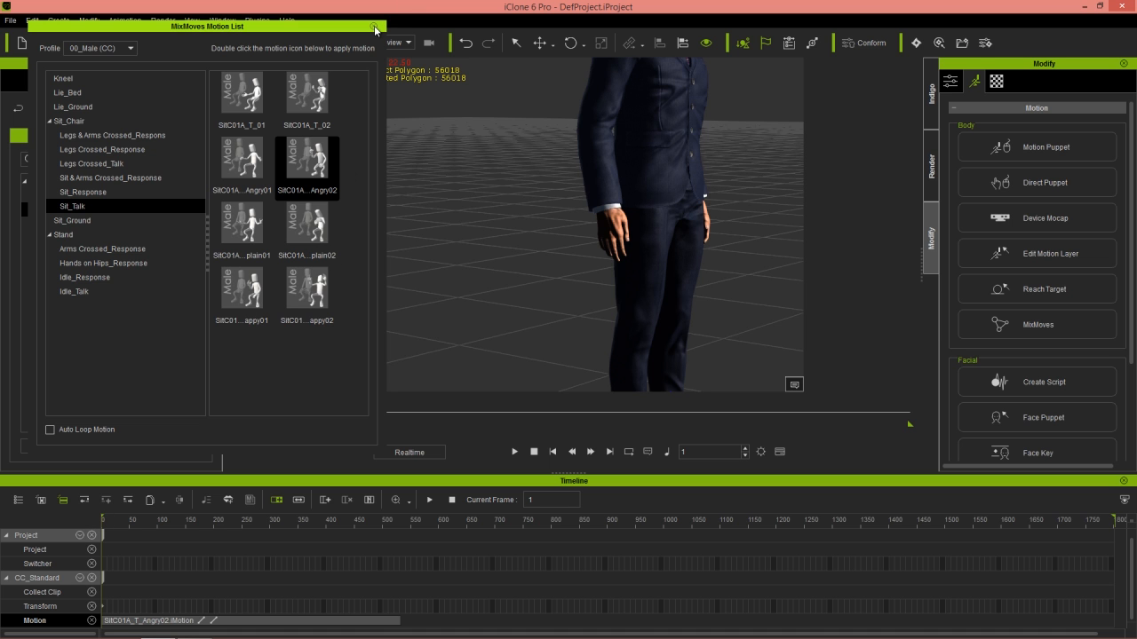
{"action": "left_click", "coordinate": [373, 28]}
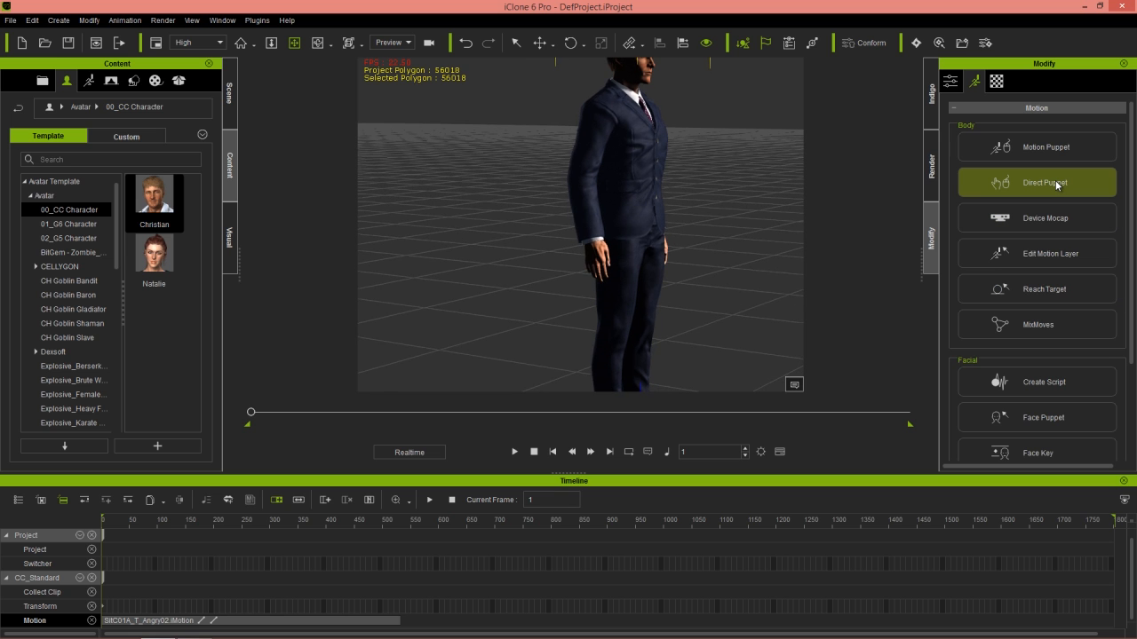
Start Direct Puppet on the head with Rotate Primary, preview it, and arm recording.
{"action": "left_click", "coordinate": [1045, 181]}
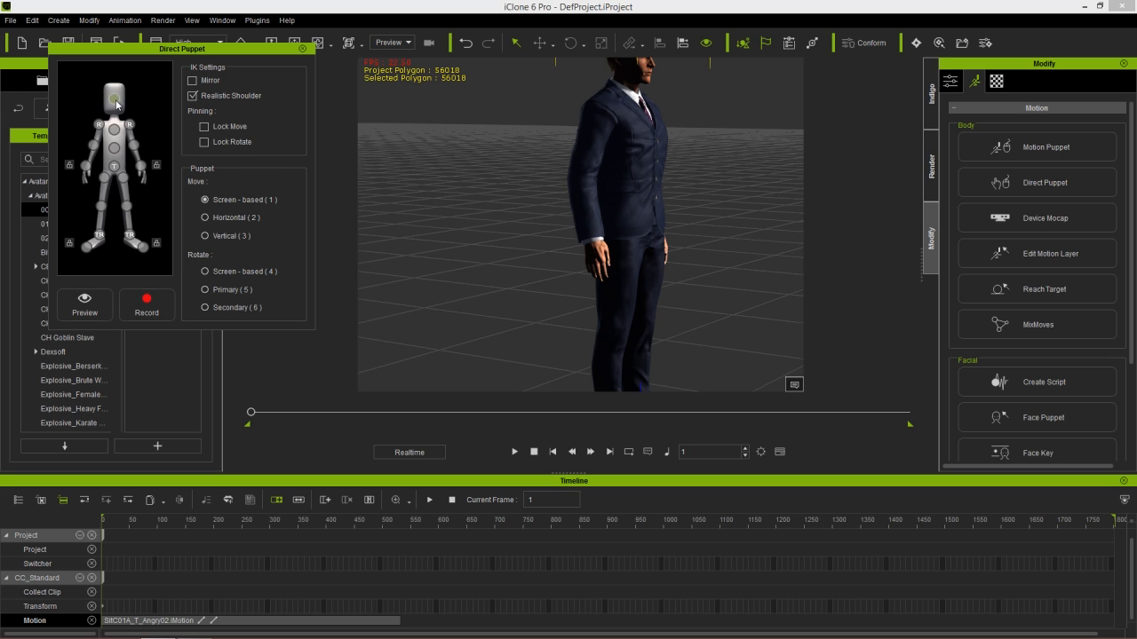
{"action": "left_click", "coordinate": [206, 289]}
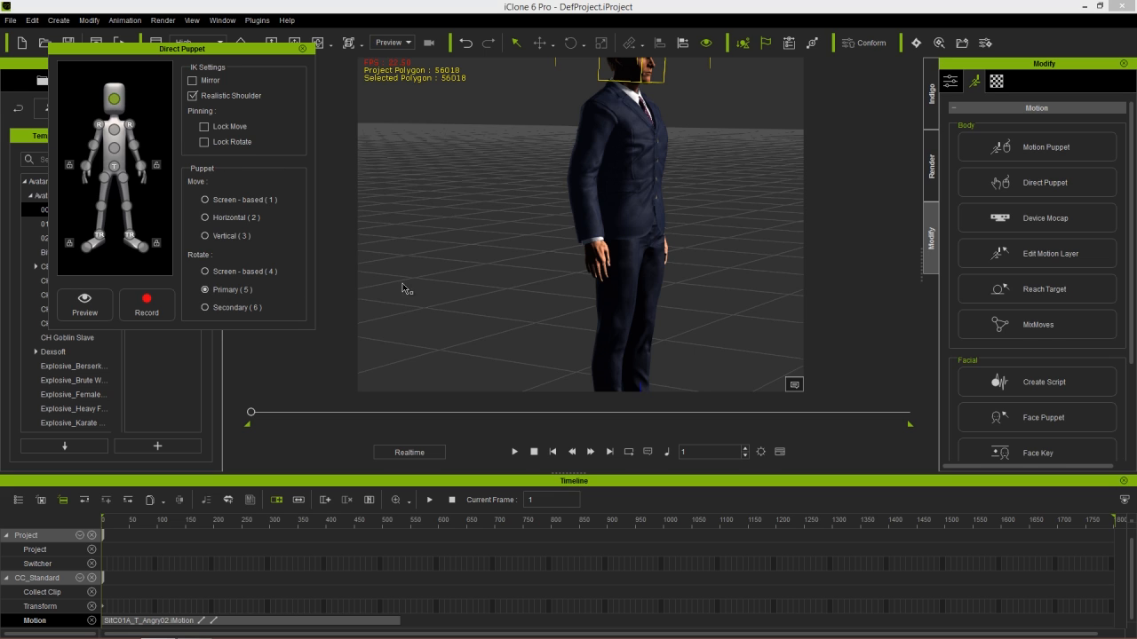
{"action": "mouse_move", "coordinate": [616, 284]}
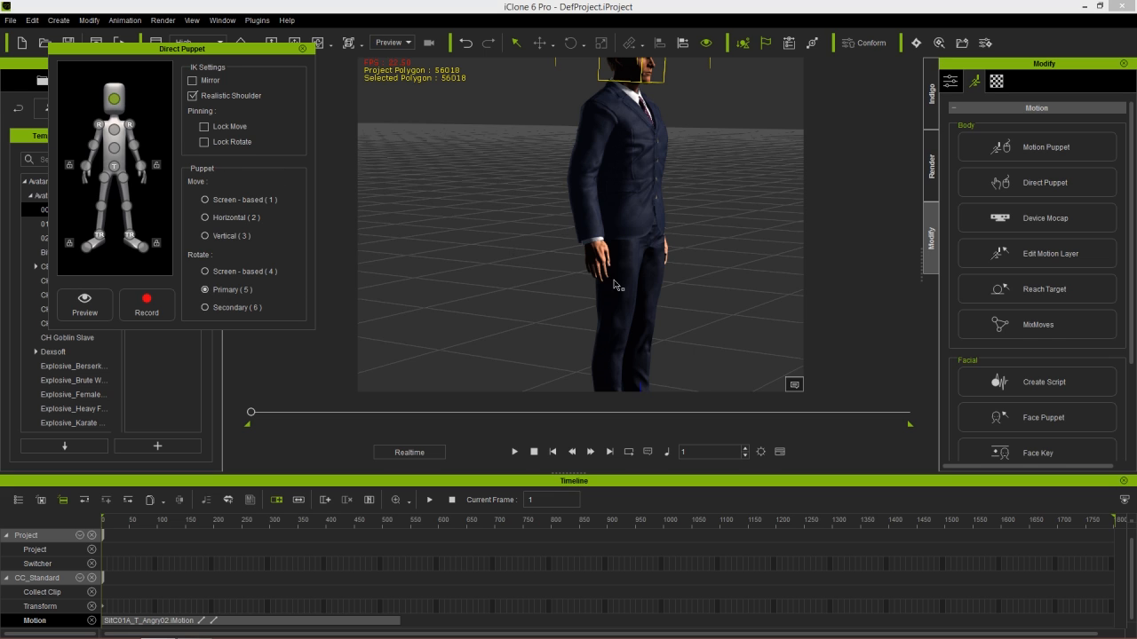
{"action": "left_click", "coordinate": [513, 451]}
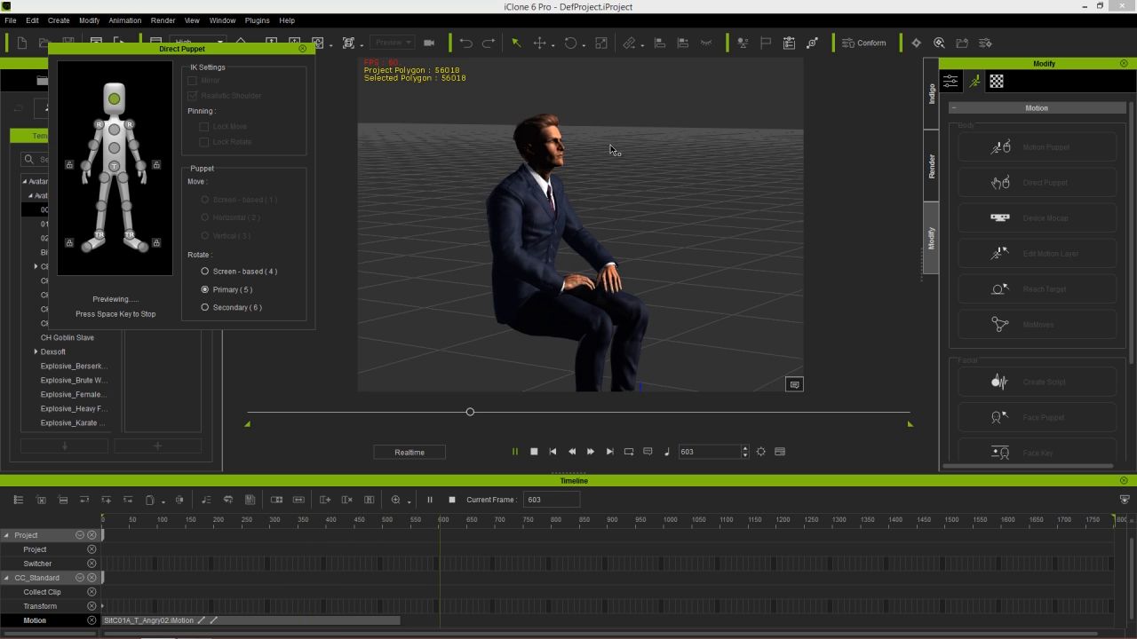
{"action": "left_click", "coordinate": [533, 451]}
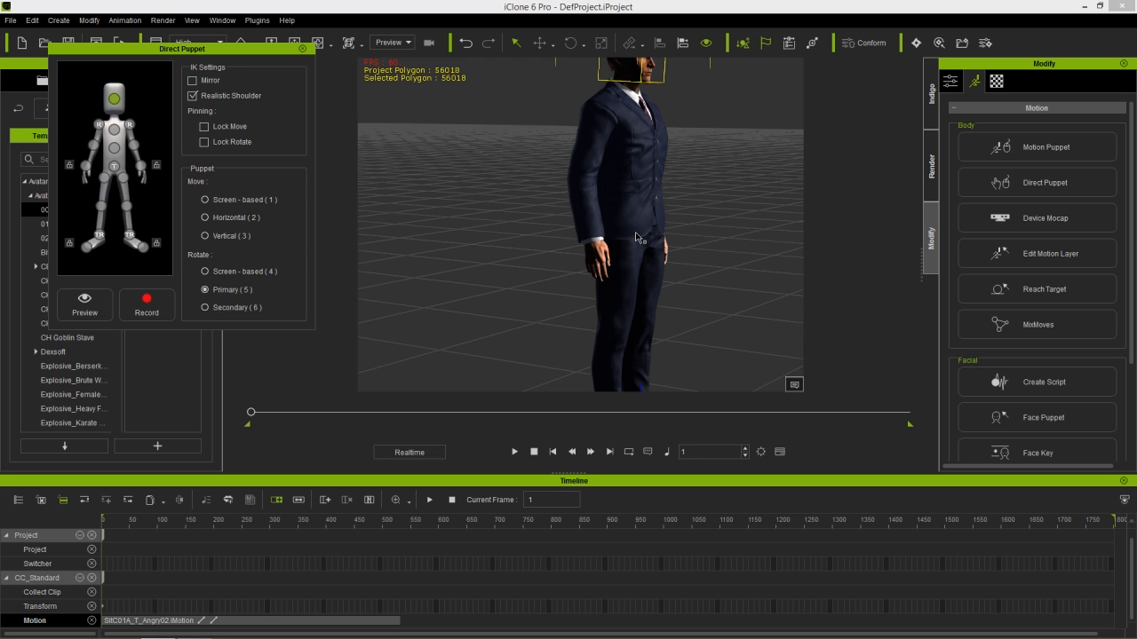
{"action": "mouse_move", "coordinate": [661, 208]}
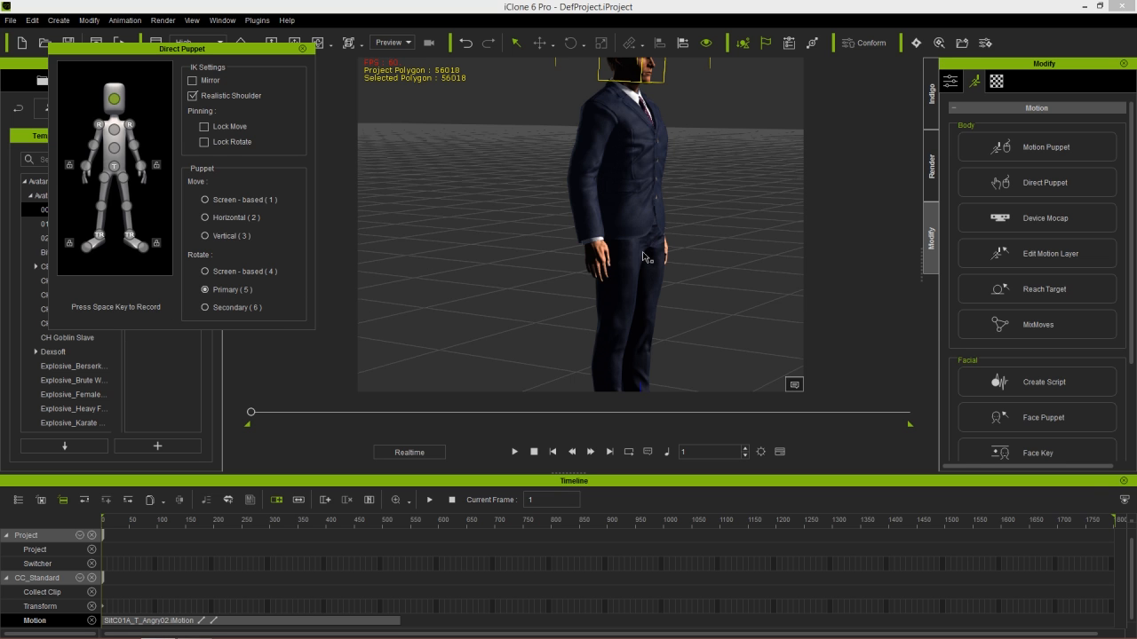
Record the head nodding performance as a puppet clip over the scolding motion.
{"action": "key", "text": "space"}
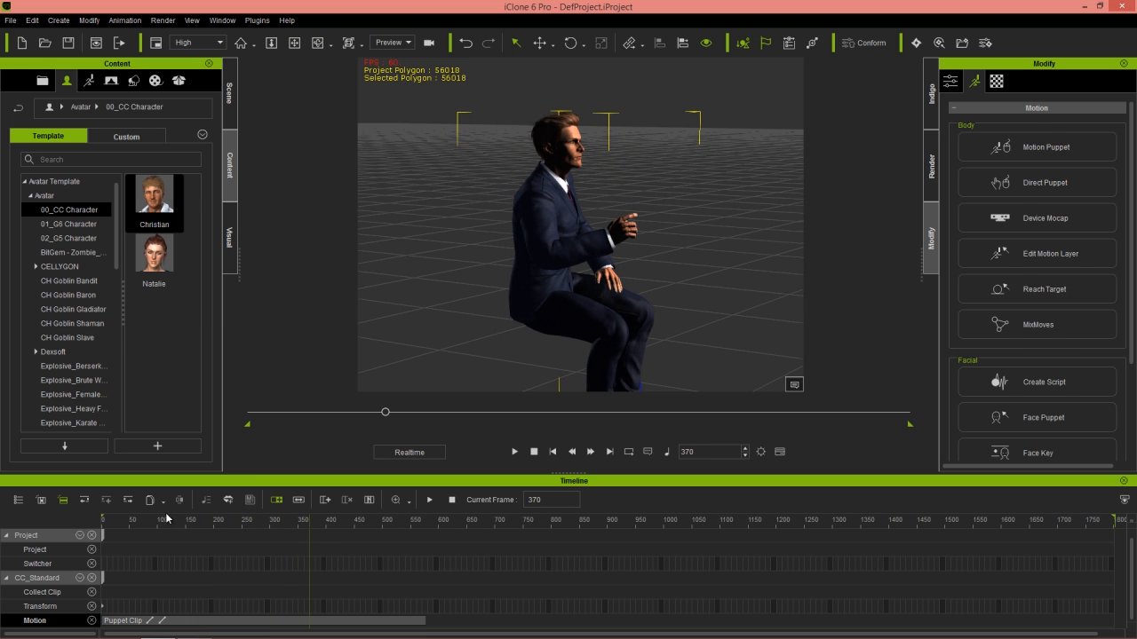
Play back the recorded puppet clip, then stop and rewind to frame 1.
{"action": "left_click", "coordinate": [515, 453]}
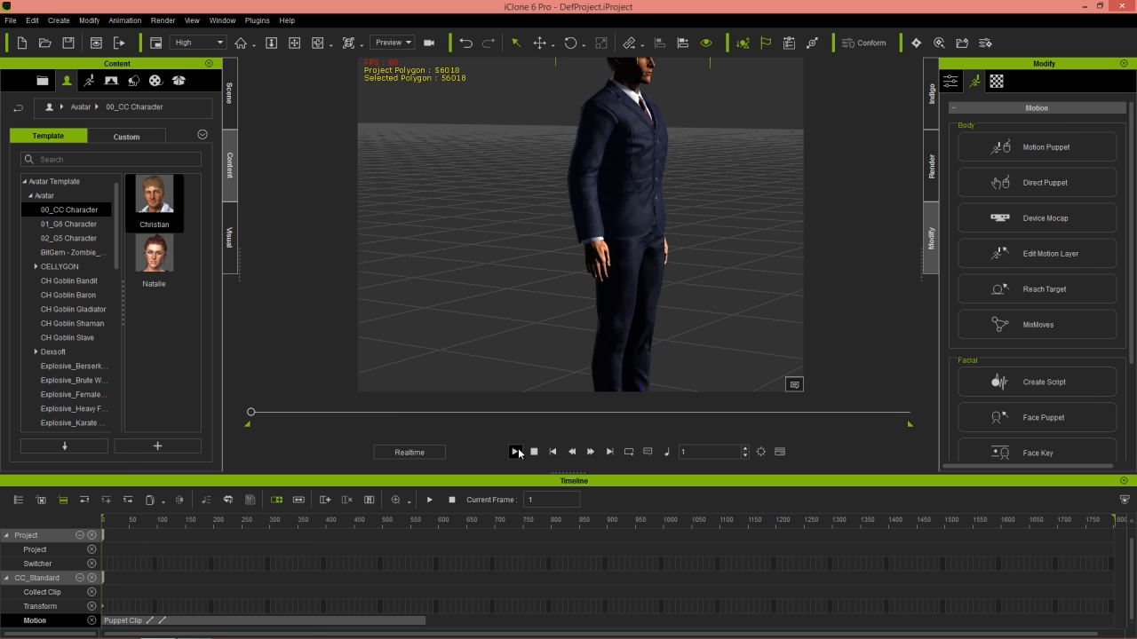
{"action": "left_click", "coordinate": [515, 453]}
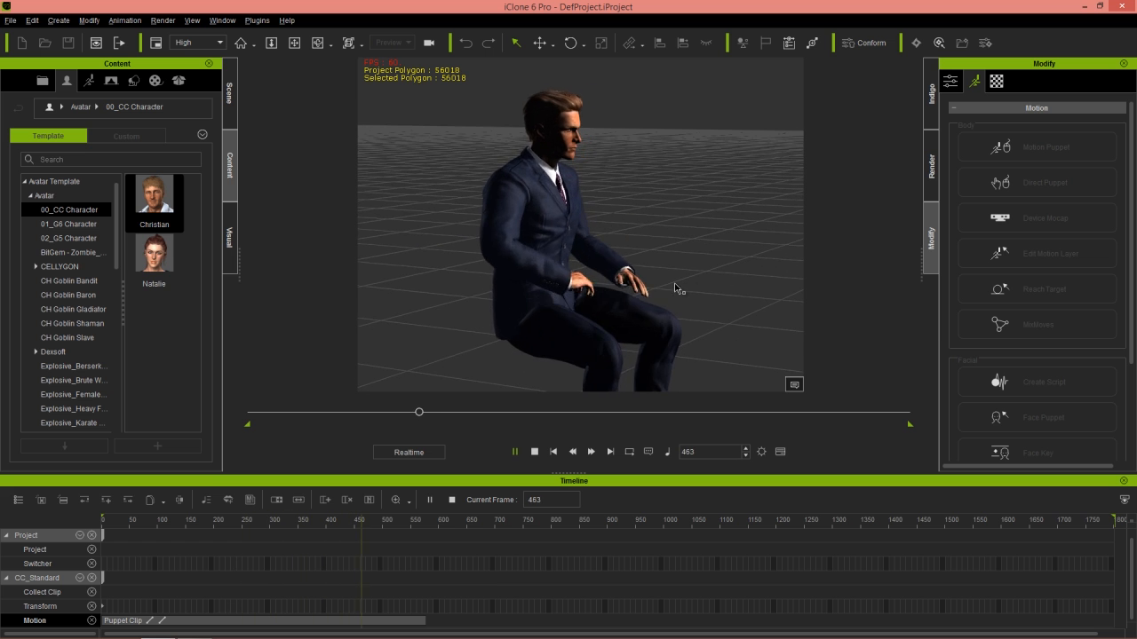
{"action": "left_click", "coordinate": [536, 451]}
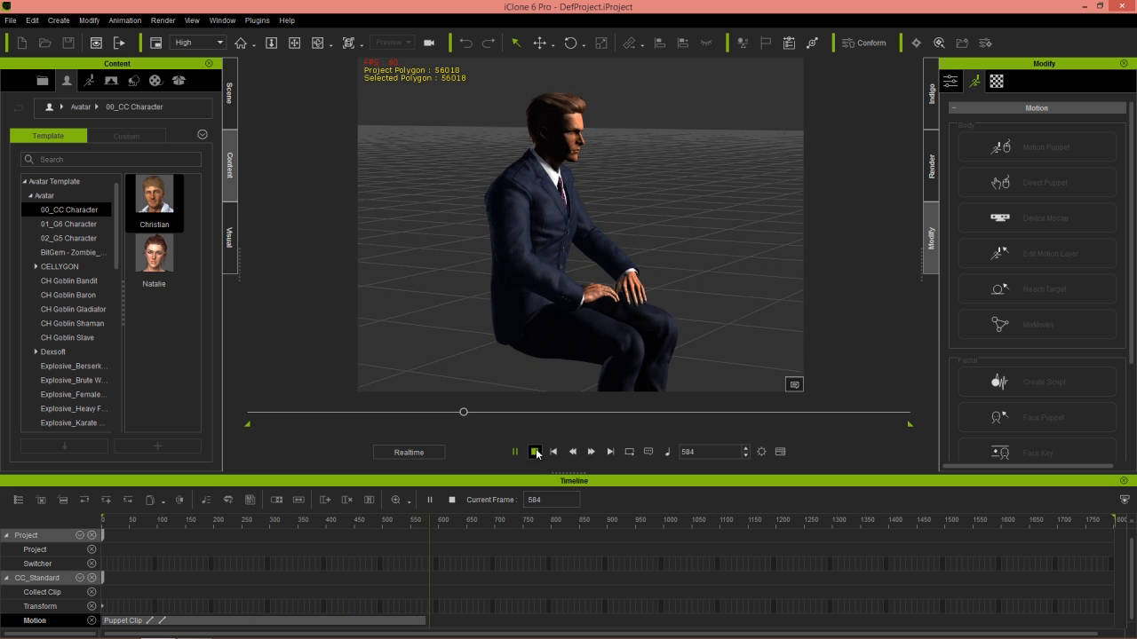
{"action": "left_click", "coordinate": [535, 453]}
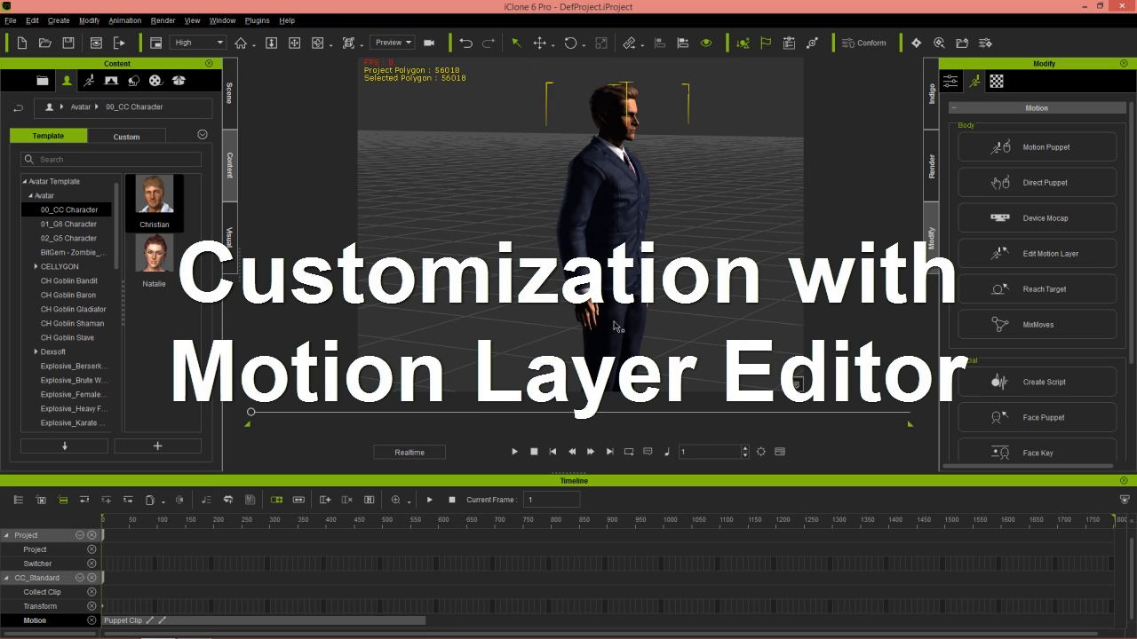
{"action": "mouse_move", "coordinate": [743, 275]}
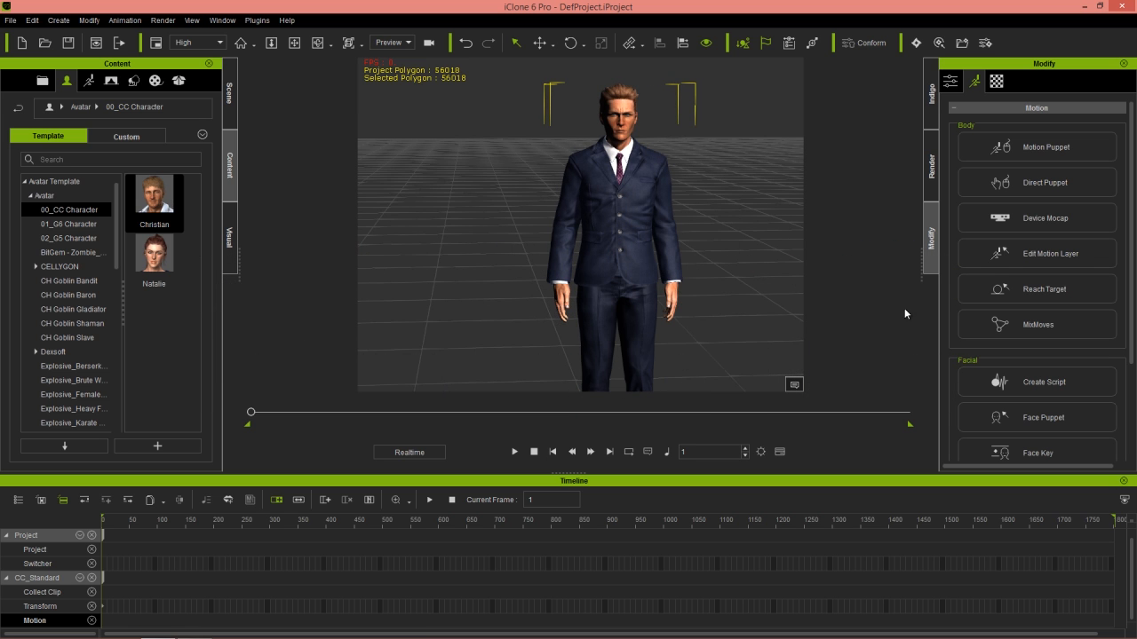
Apply the Kneel01 motion from the MixMoves Kneel category so the character kneels.
{"action": "left_click", "coordinate": [1037, 324]}
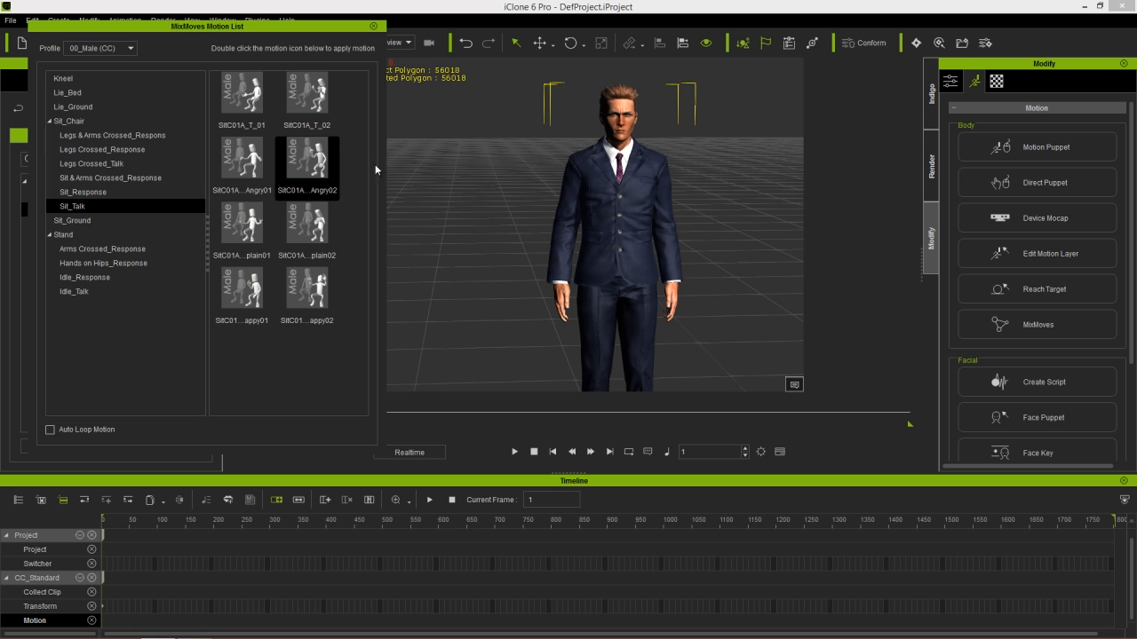
{"action": "left_click", "coordinate": [64, 78]}
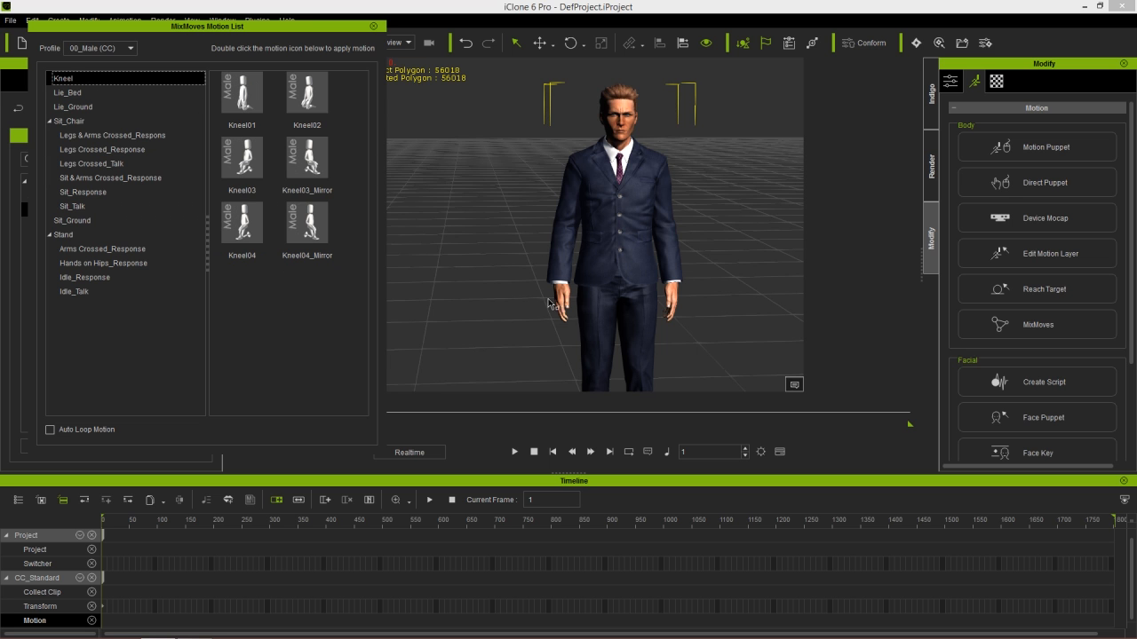
{"action": "double_click", "coordinate": [242, 93]}
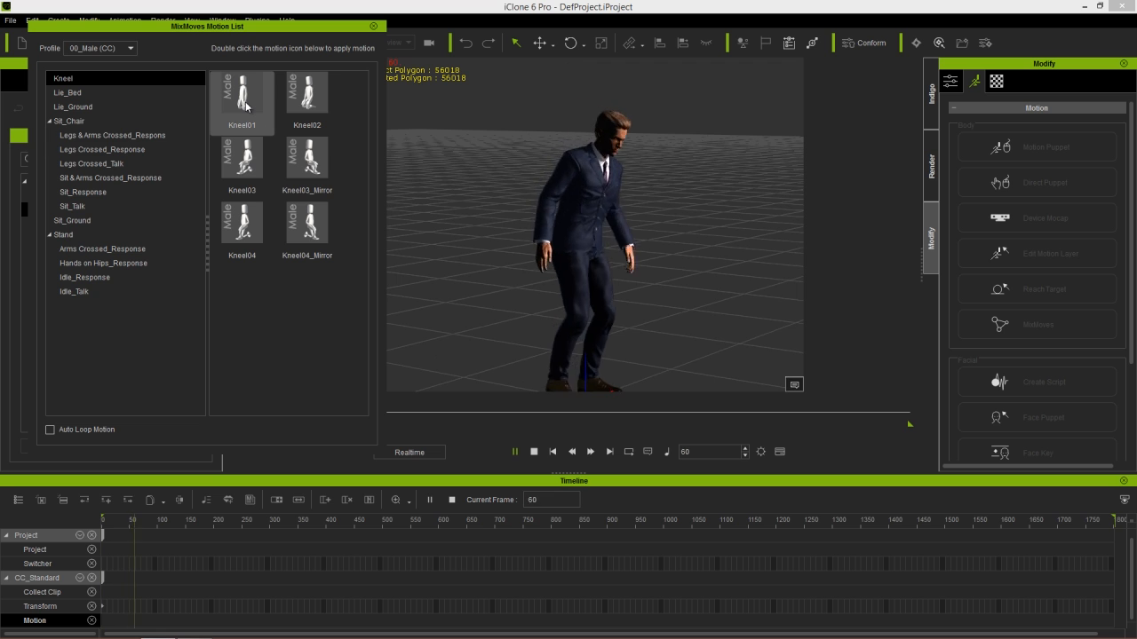
{"action": "double_click", "coordinate": [242, 92]}
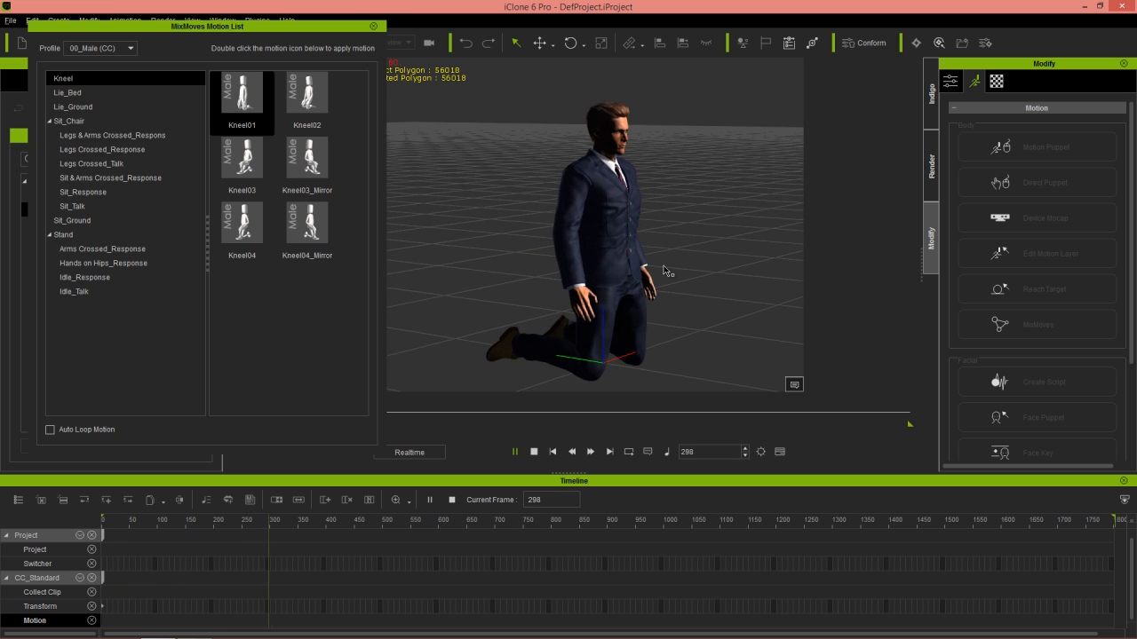
{"action": "double_click", "coordinate": [242, 96]}
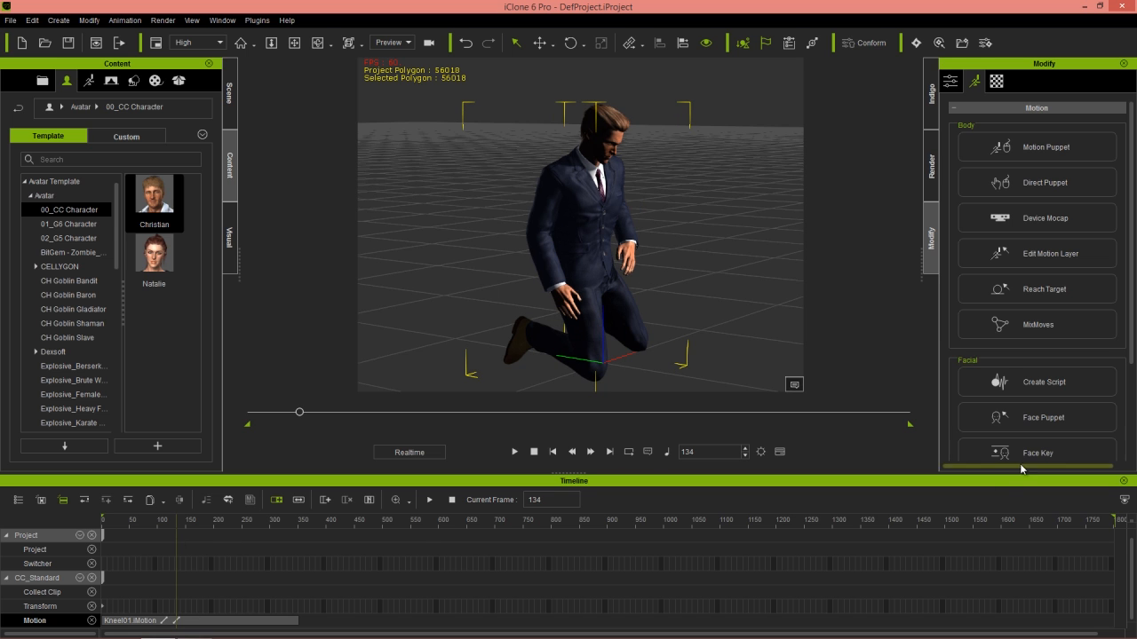
Enter Edit Motion Layer, dismiss the spring-effects notice, and show the Motion Layer track in the timeline.
{"action": "left_click", "coordinate": [1052, 252]}
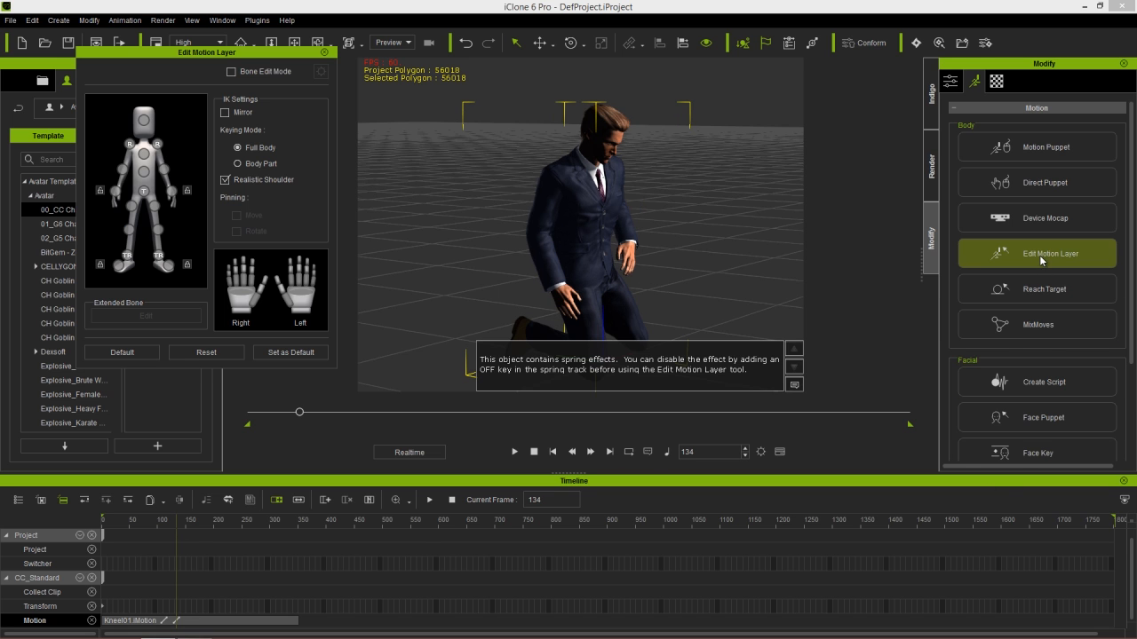
{"action": "mouse_move", "coordinate": [215, 71]}
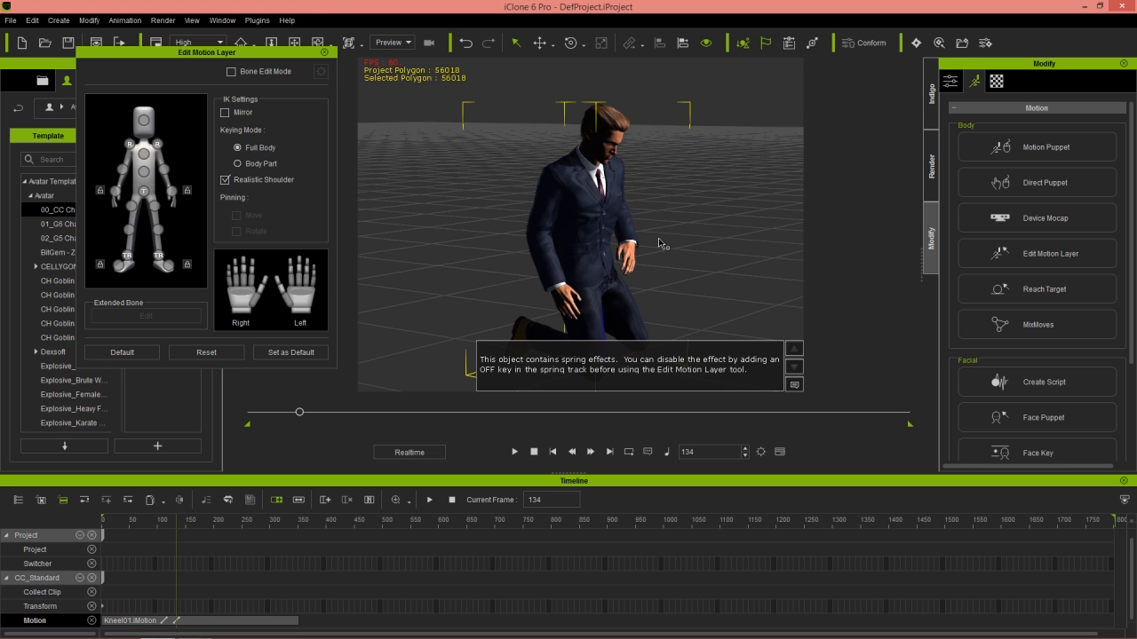
{"action": "left_click", "coordinate": [206, 351]}
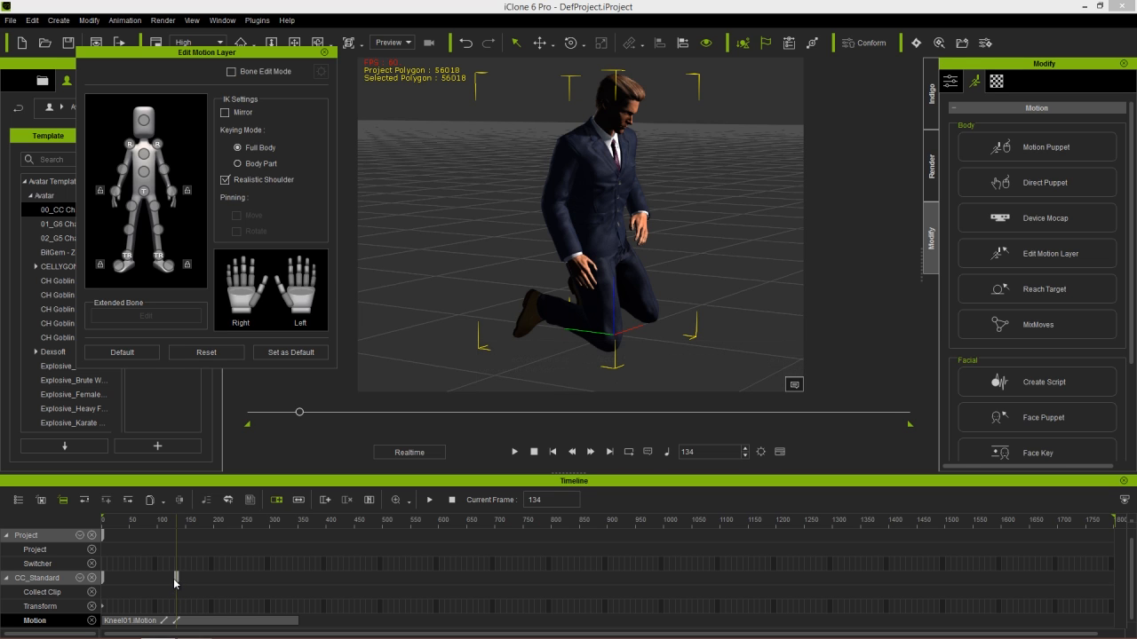
{"action": "mouse_move", "coordinate": [80, 582]}
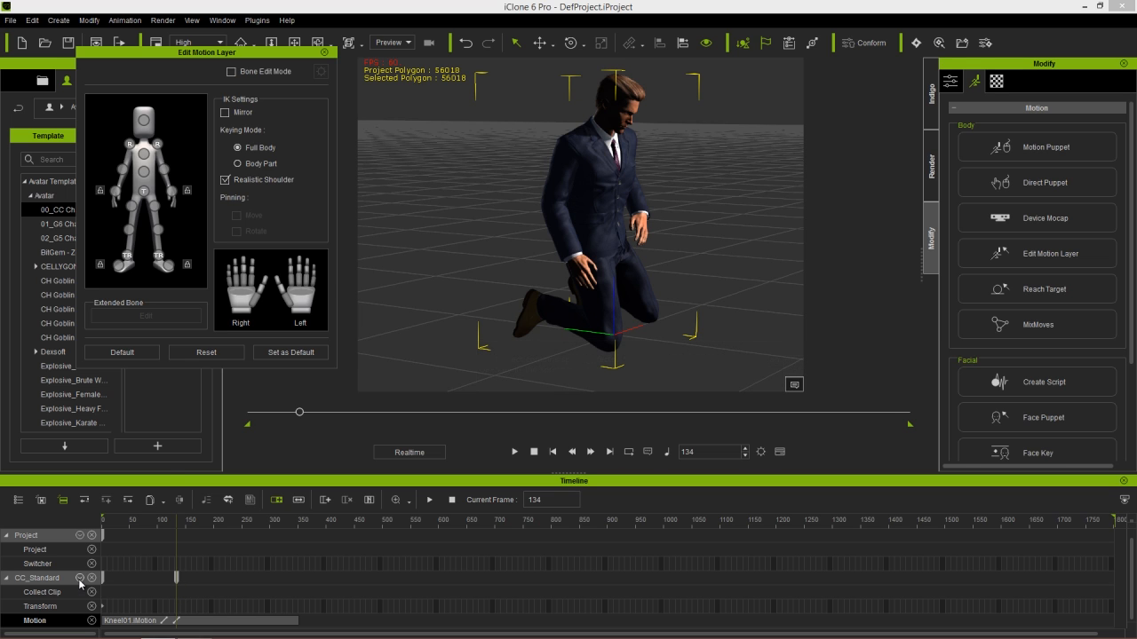
{"action": "left_click", "coordinate": [80, 579]}
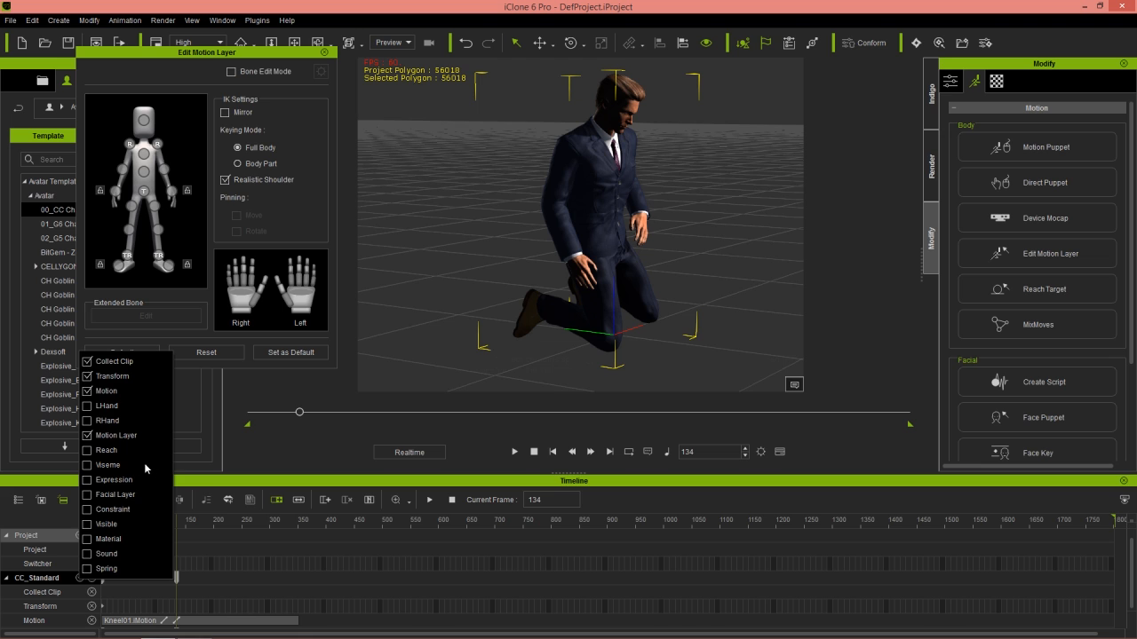
{"action": "left_click", "coordinate": [114, 479]}
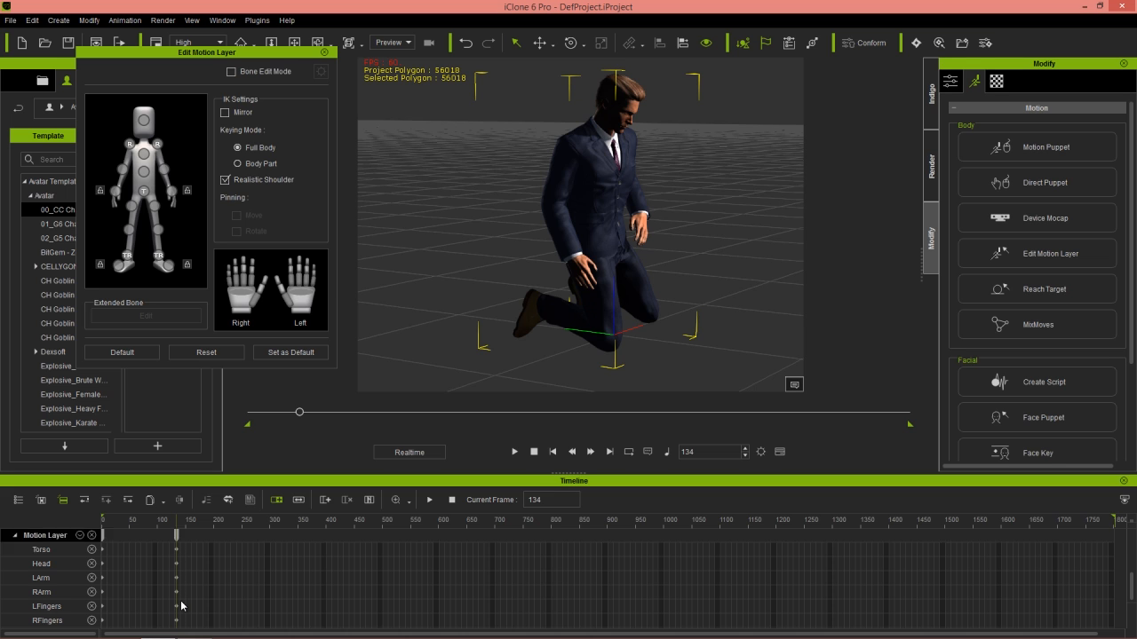
At frame 221, select the Head in the body map and bow it forward, keying the motion layer.
{"action": "scroll", "scroll_direction": "down", "scroll_amount": 3}
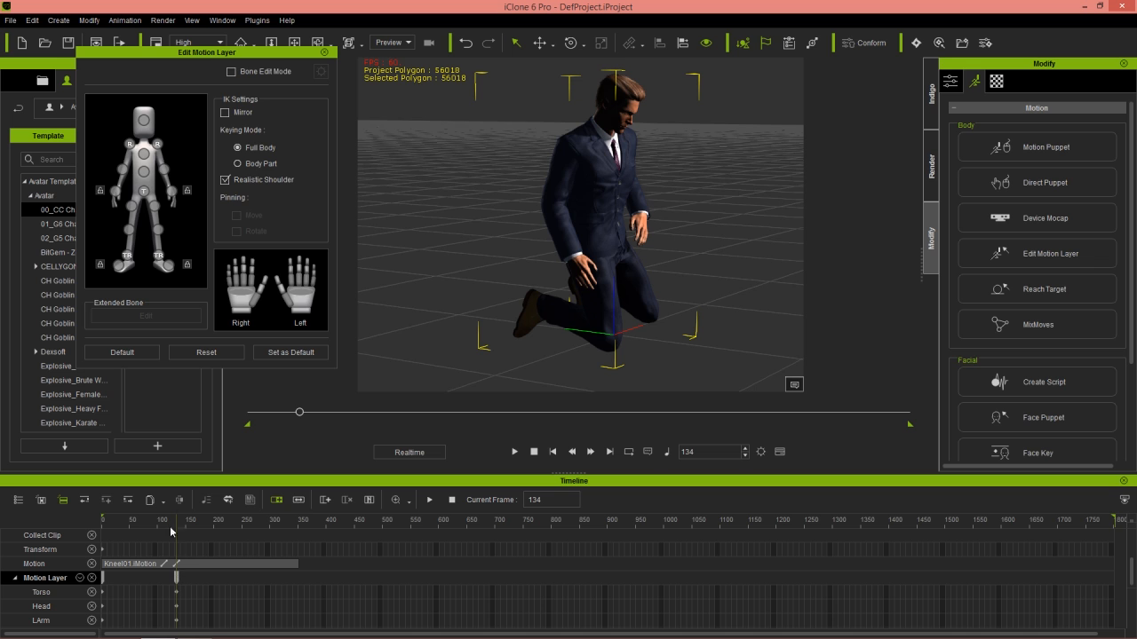
{"action": "mouse_move", "coordinate": [180, 533]}
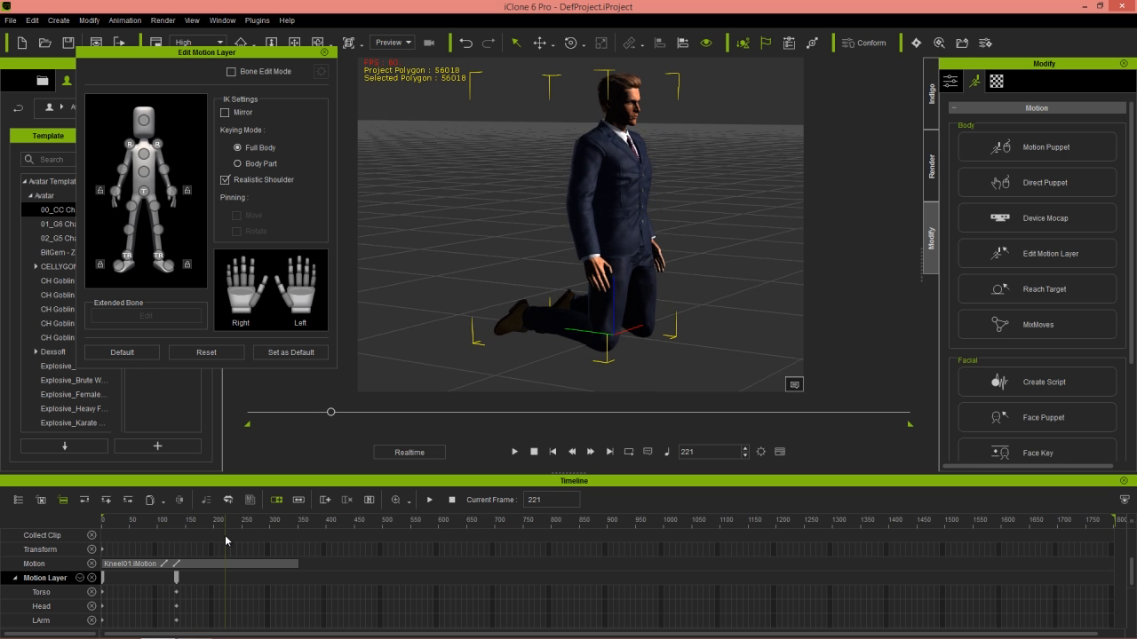
{"action": "mouse_move", "coordinate": [291, 142]}
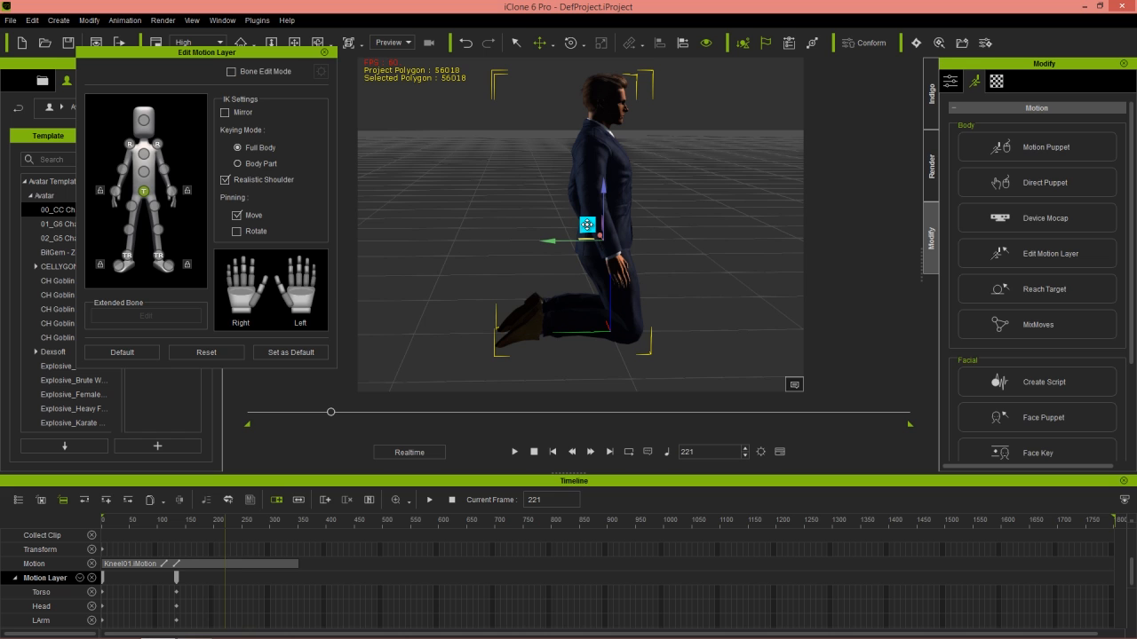
{"action": "left_click", "coordinate": [143, 174]}
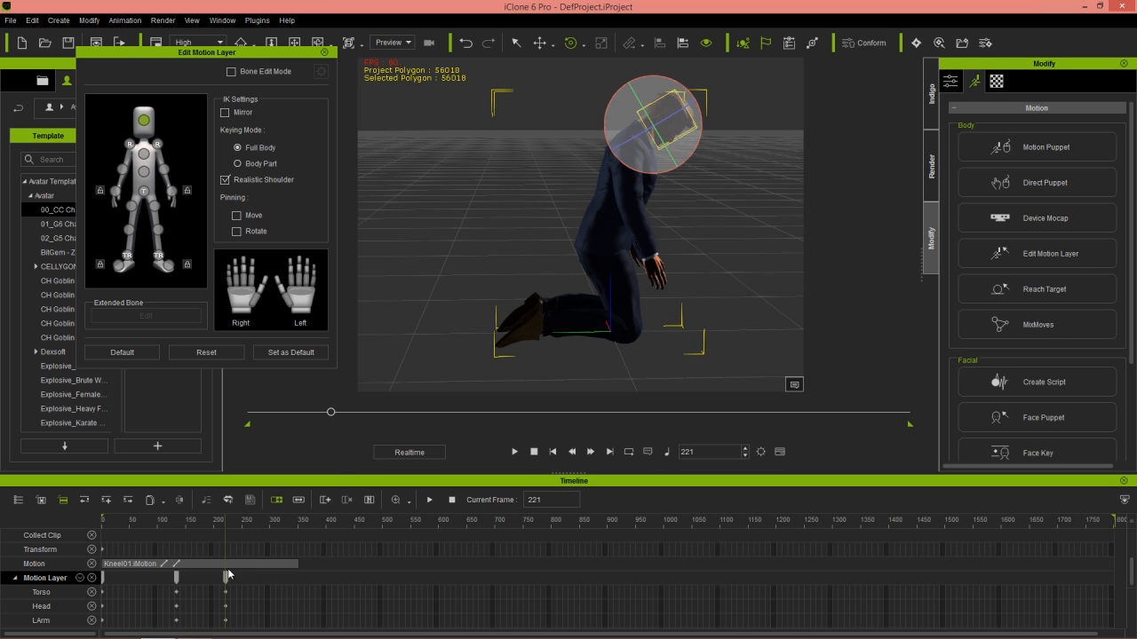
{"action": "mouse_move", "coordinate": [194, 600]}
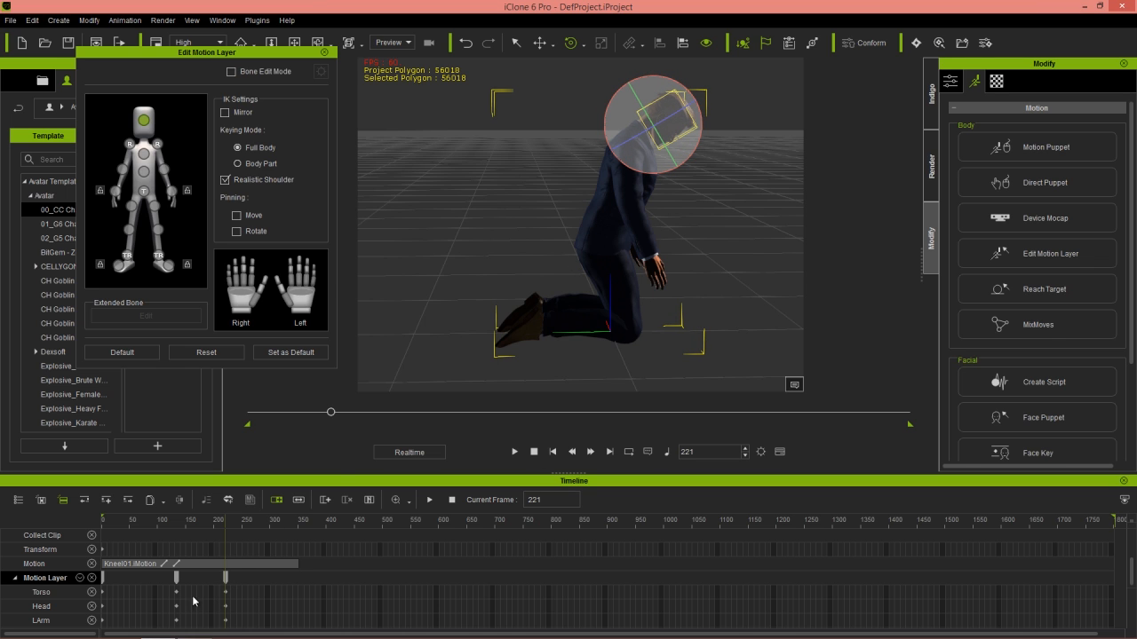
{"action": "mouse_move", "coordinate": [719, 222]}
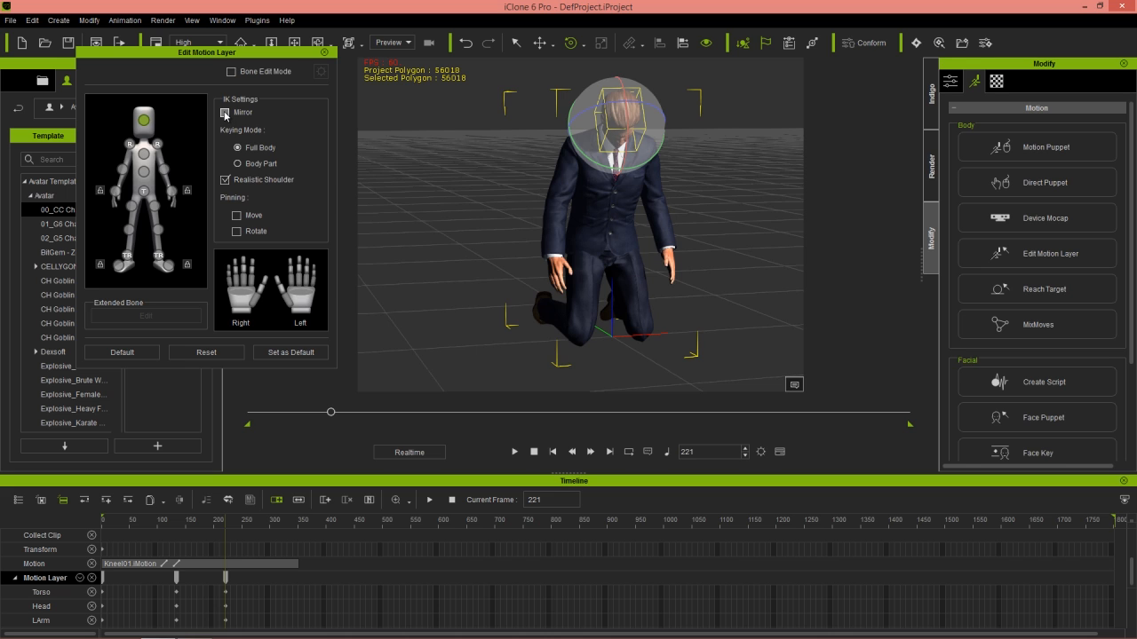
Finish the mirrored body-part posing and close the Edit Motion Layer panel.
{"action": "left_click", "coordinate": [224, 114]}
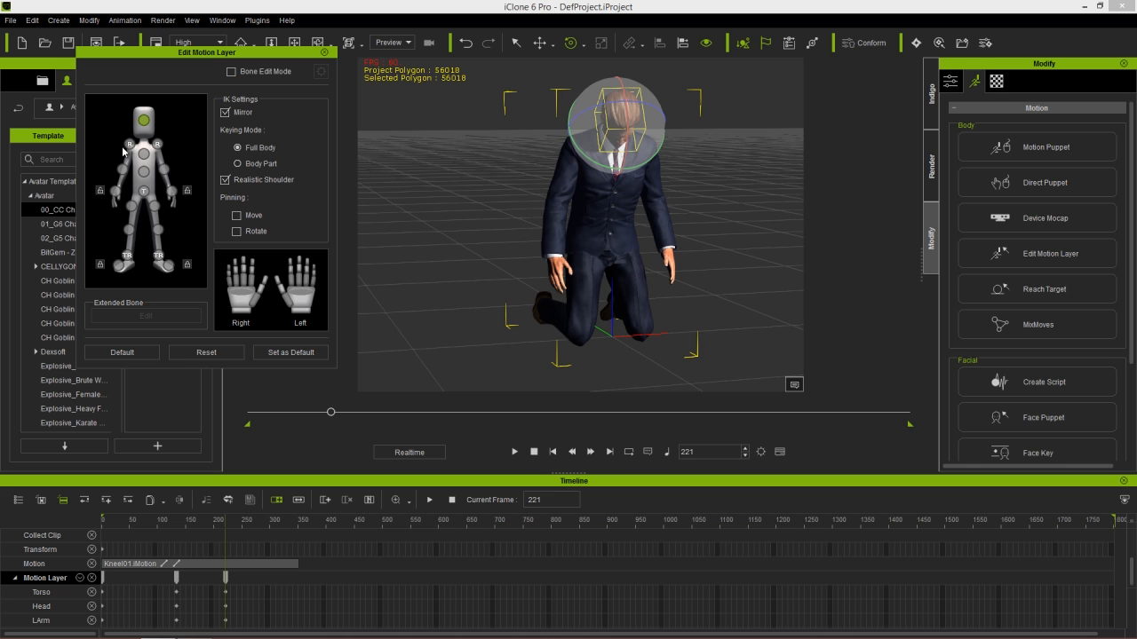
{"action": "left_click", "coordinate": [238, 231]}
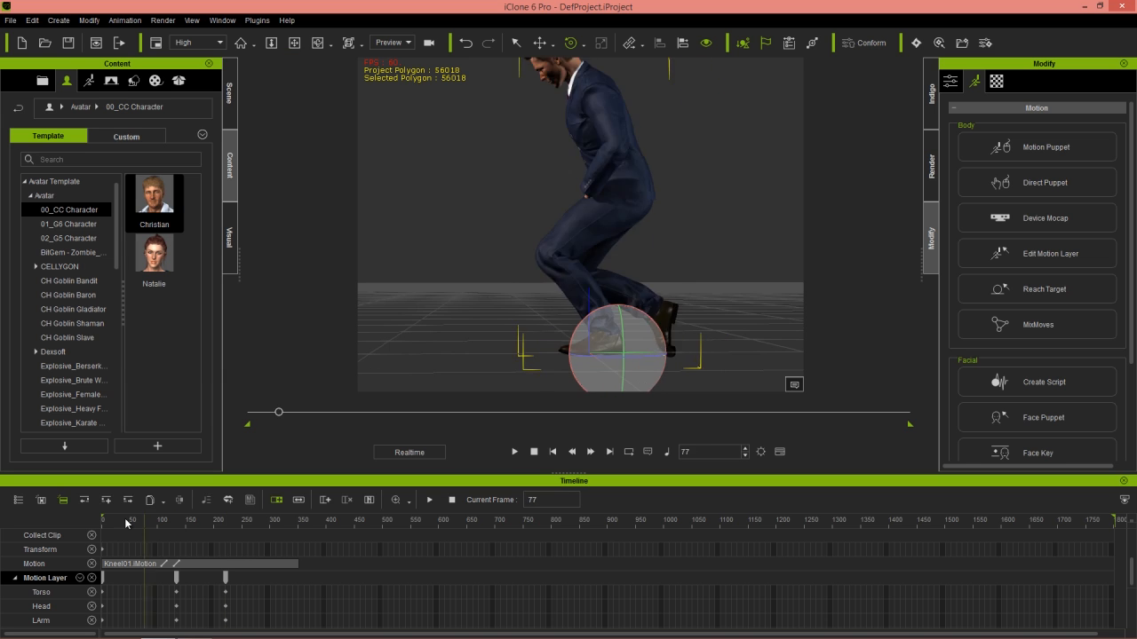
Play the layered animation to around frame 414, reviewing the kneeling prayer pose.
{"action": "left_click", "coordinate": [513, 451]}
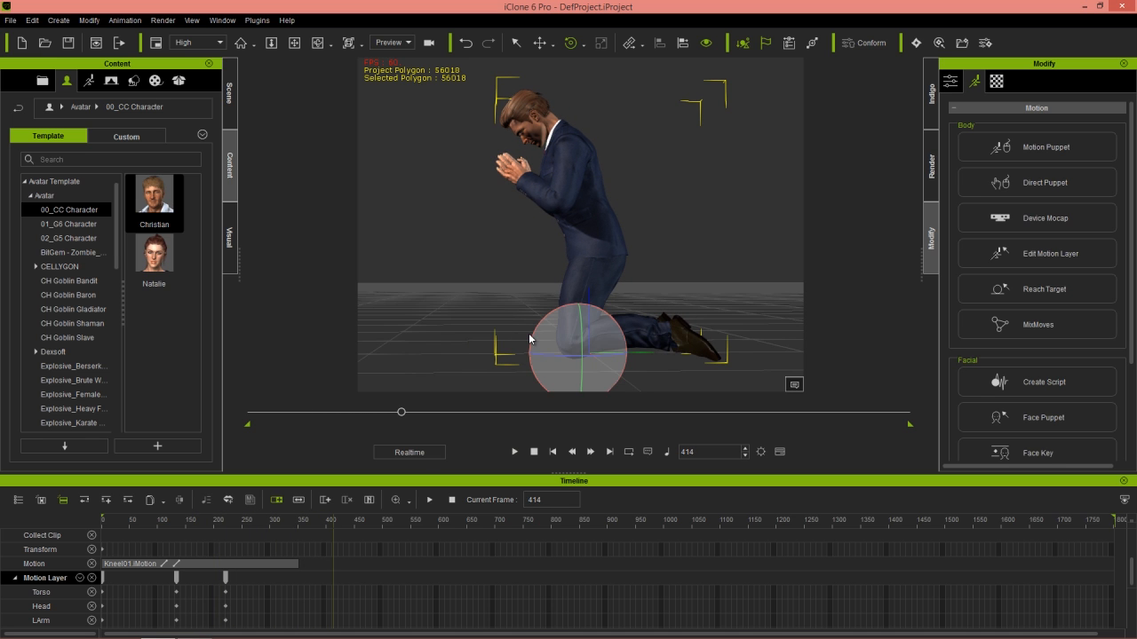
{"action": "mouse_move", "coordinate": [419, 273]}
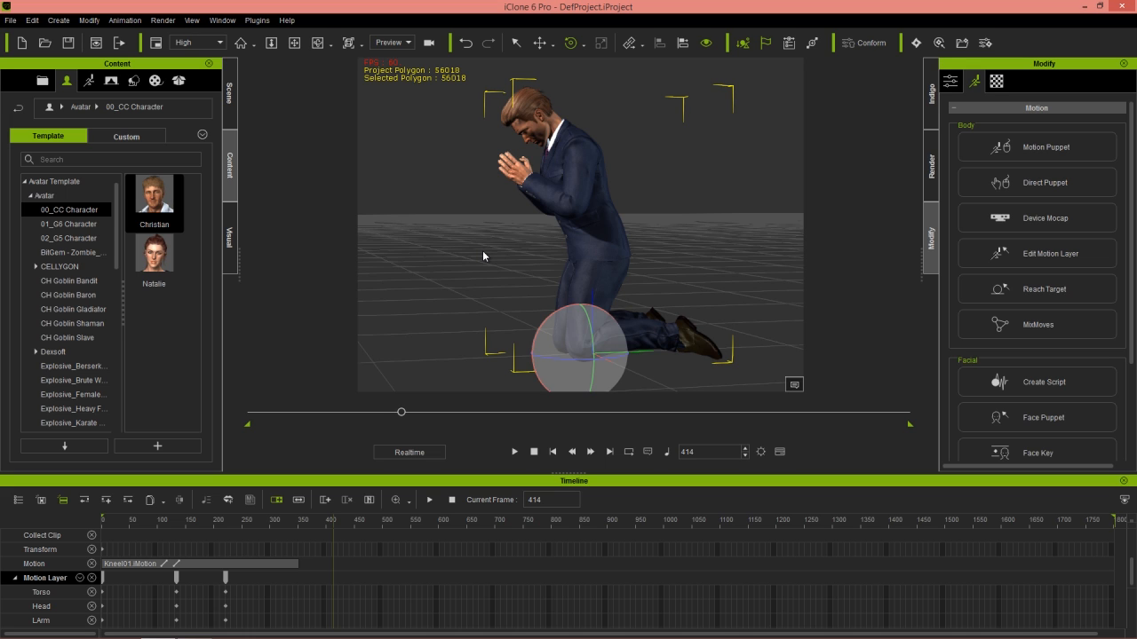
{"action": "mouse_move", "coordinate": [671, 266]}
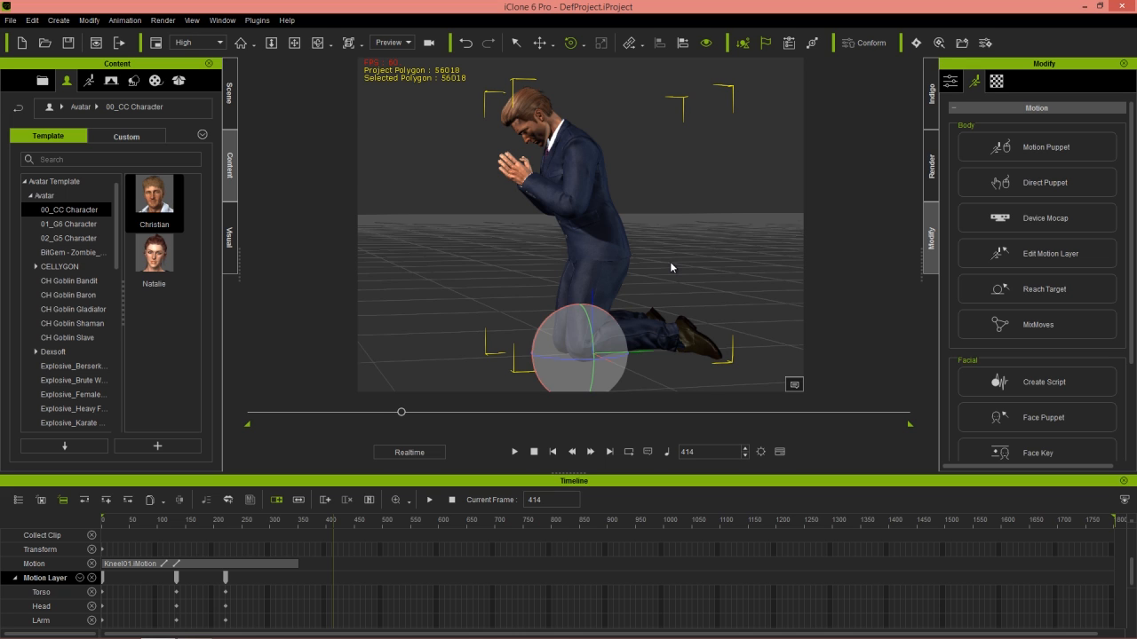
{"action": "mouse_move", "coordinate": [636, 252]}
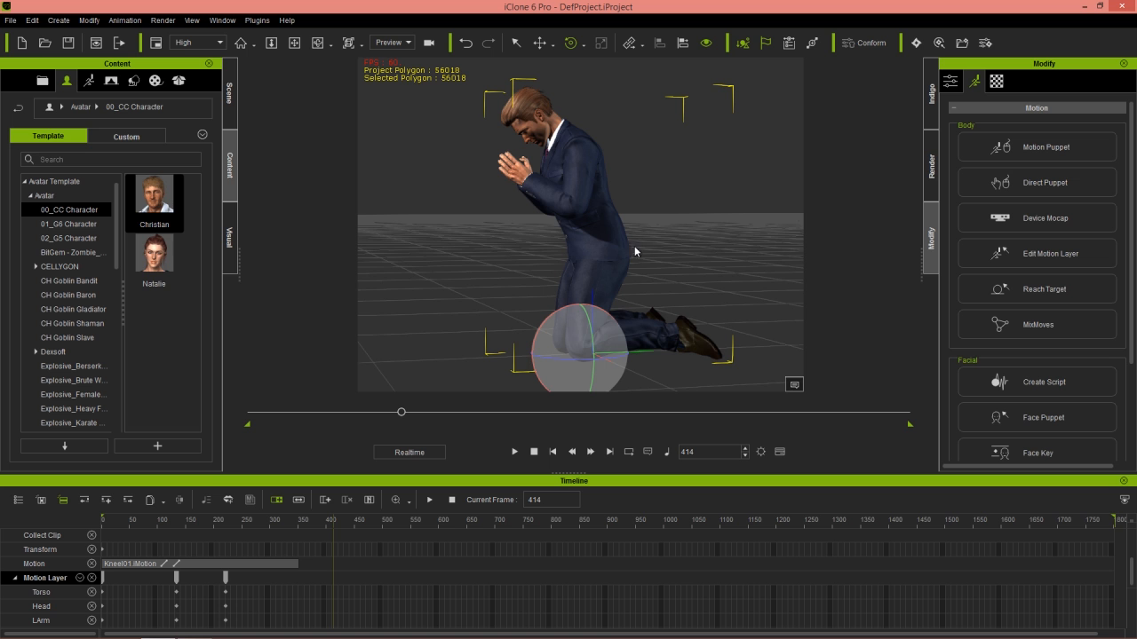